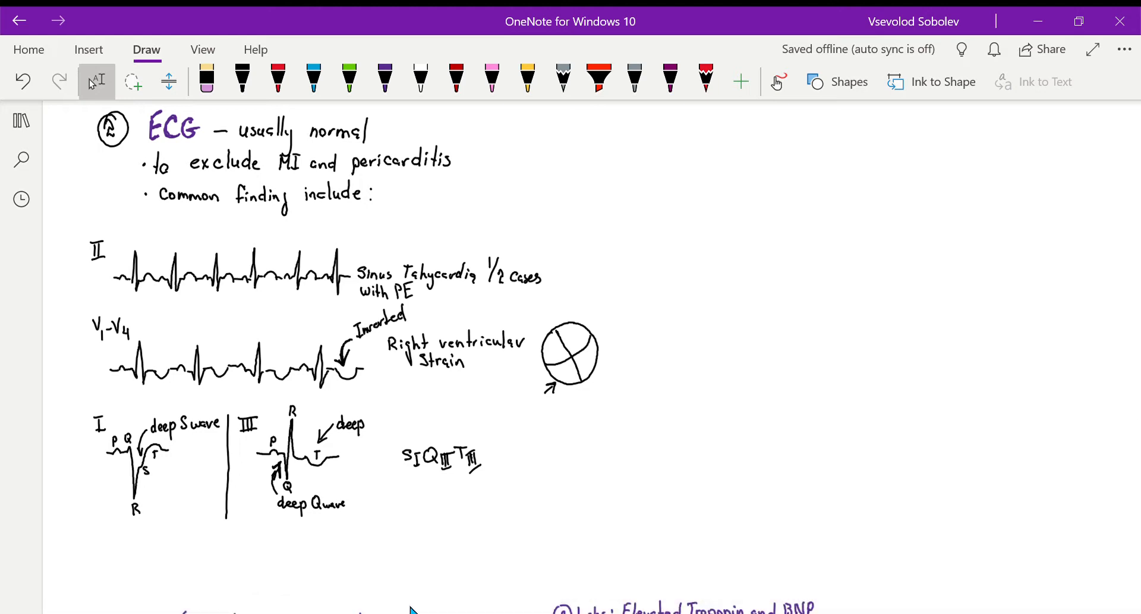
mouse_move(419, 608)
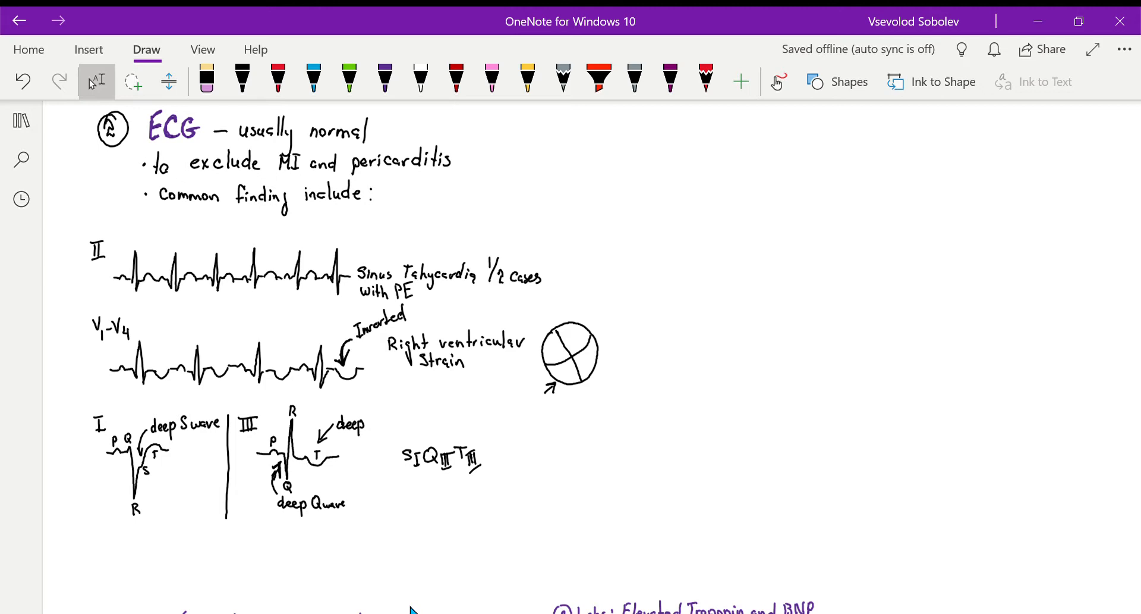
mouse_move(464, 202)
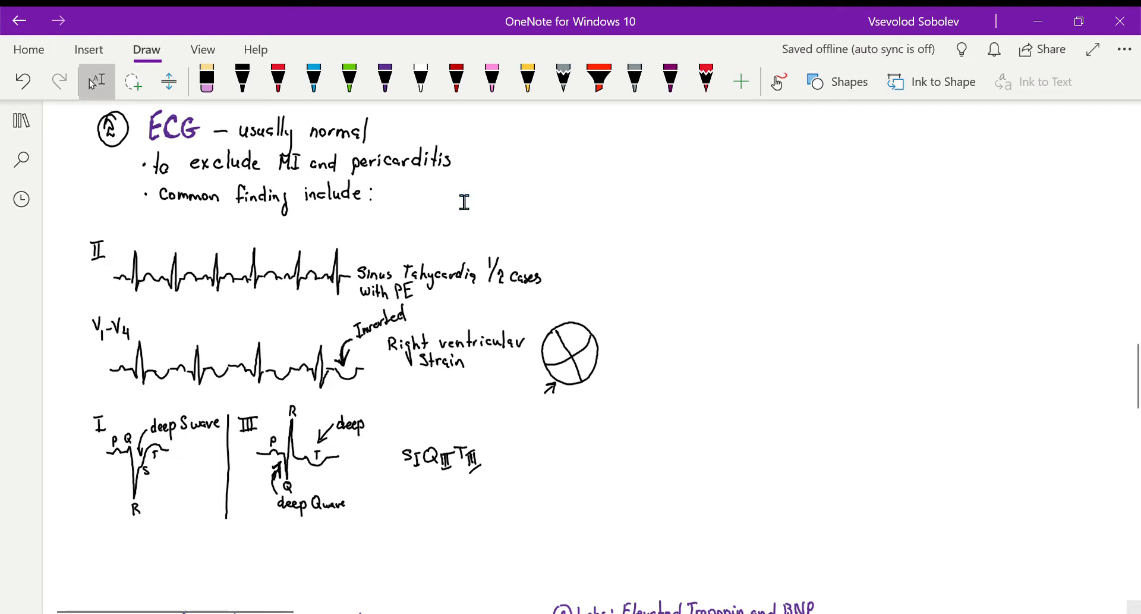
mouse_move(172, 274)
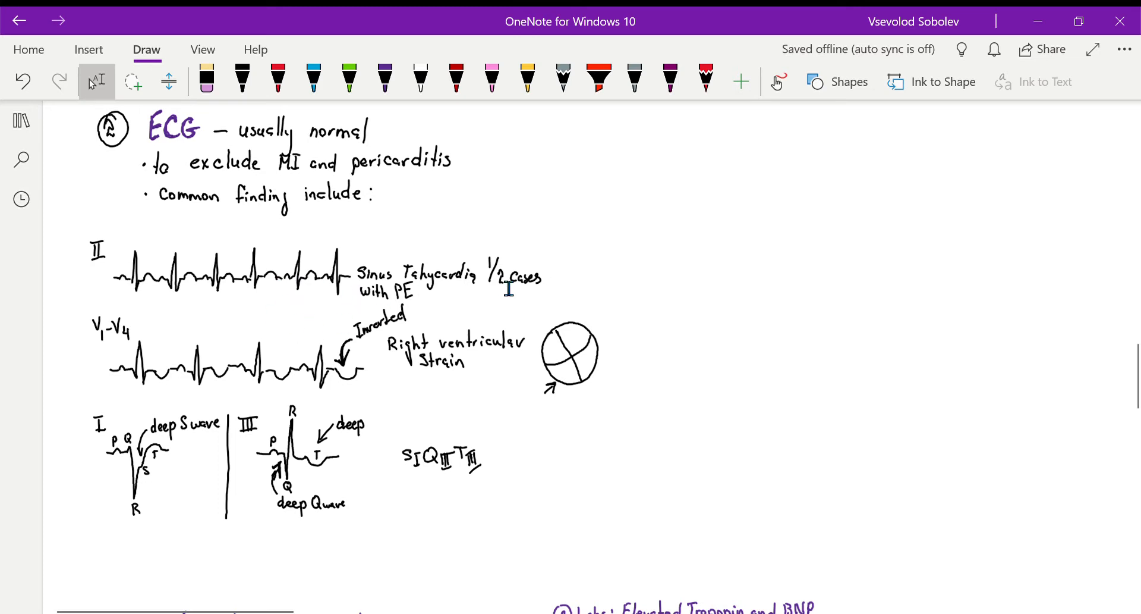
mouse_move(207, 302)
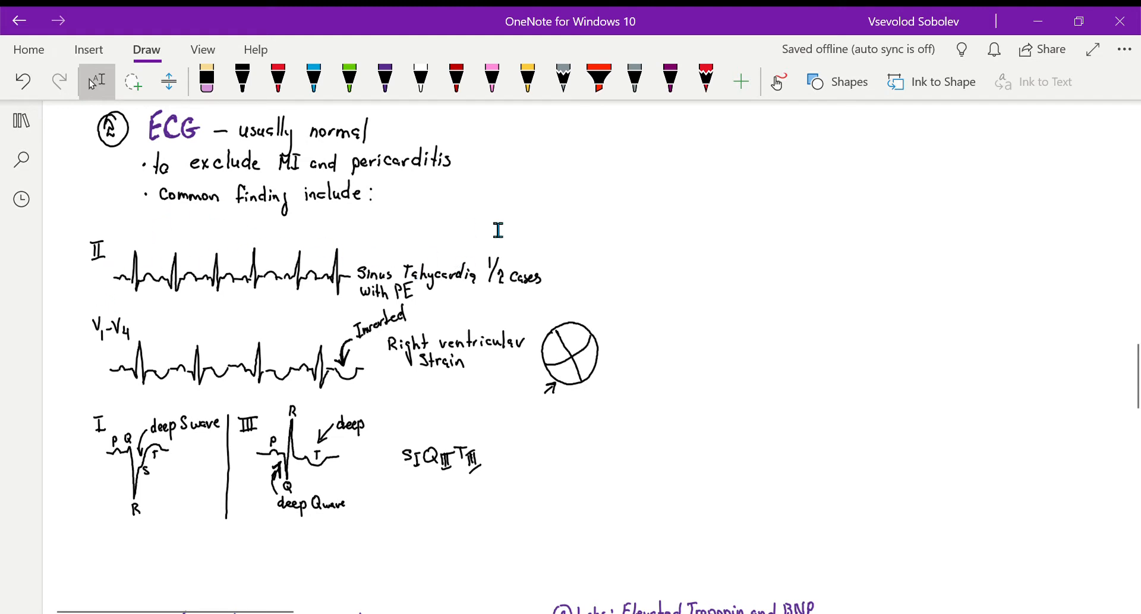
mouse_move(523, 236)
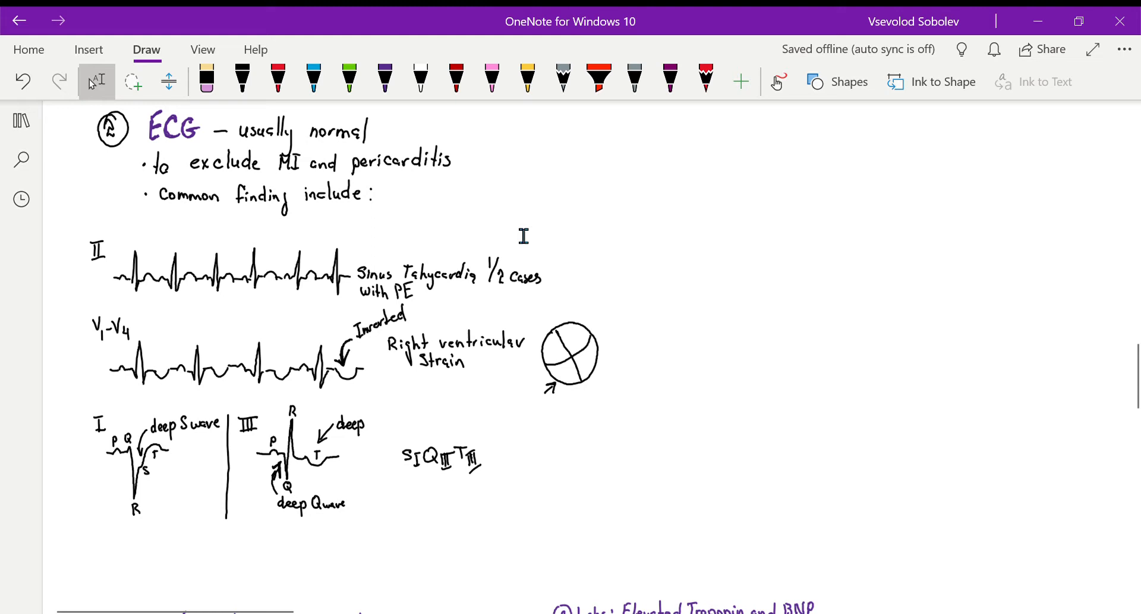
mouse_move(100, 338)
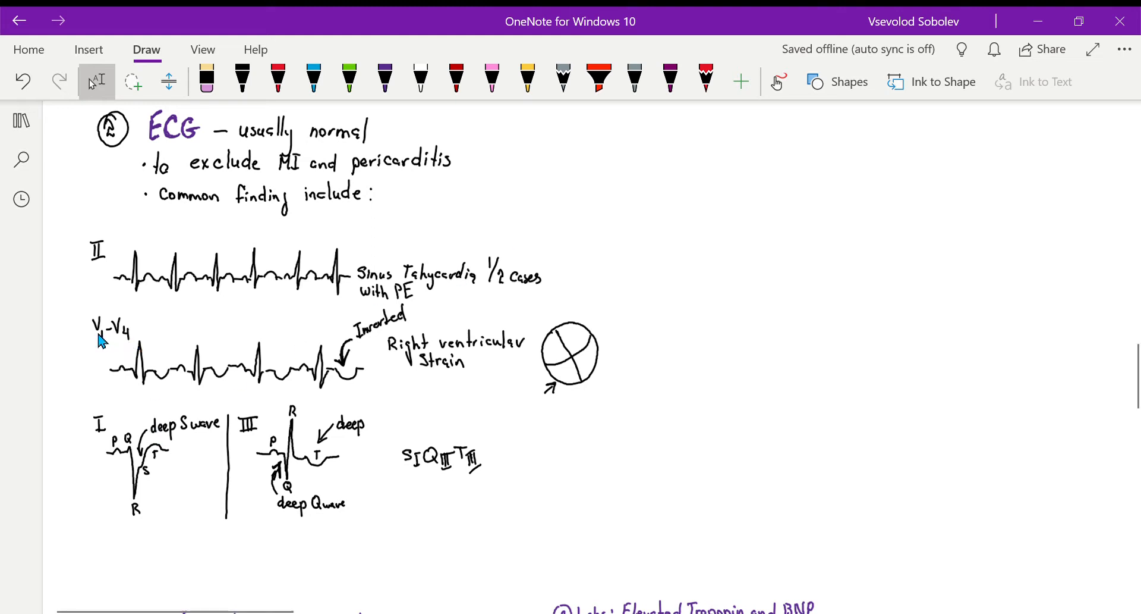
mouse_move(185, 284)
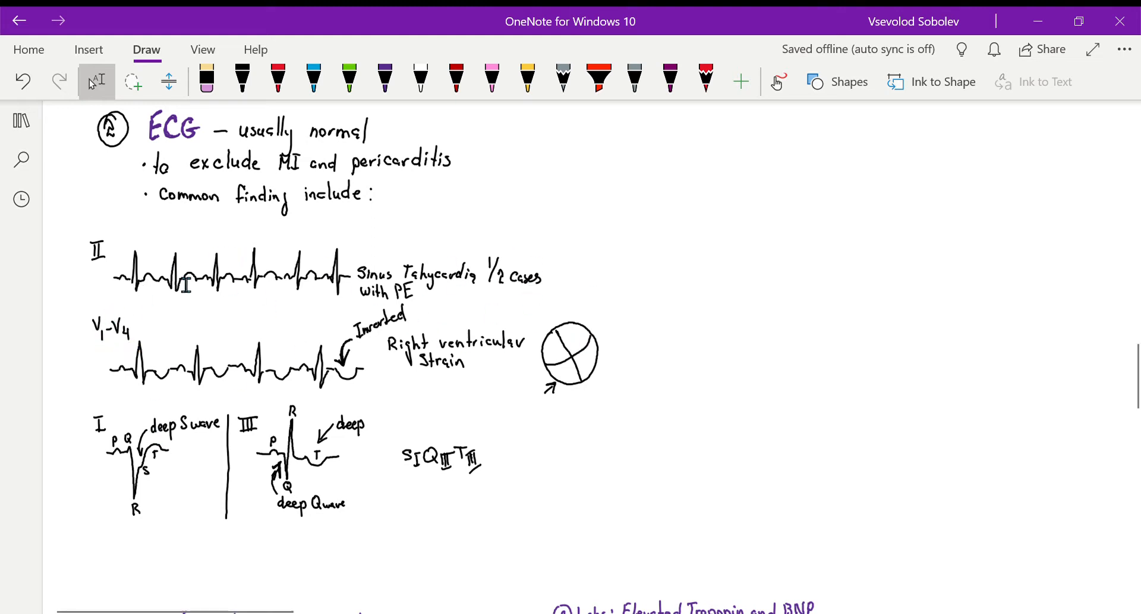
mouse_move(236, 398)
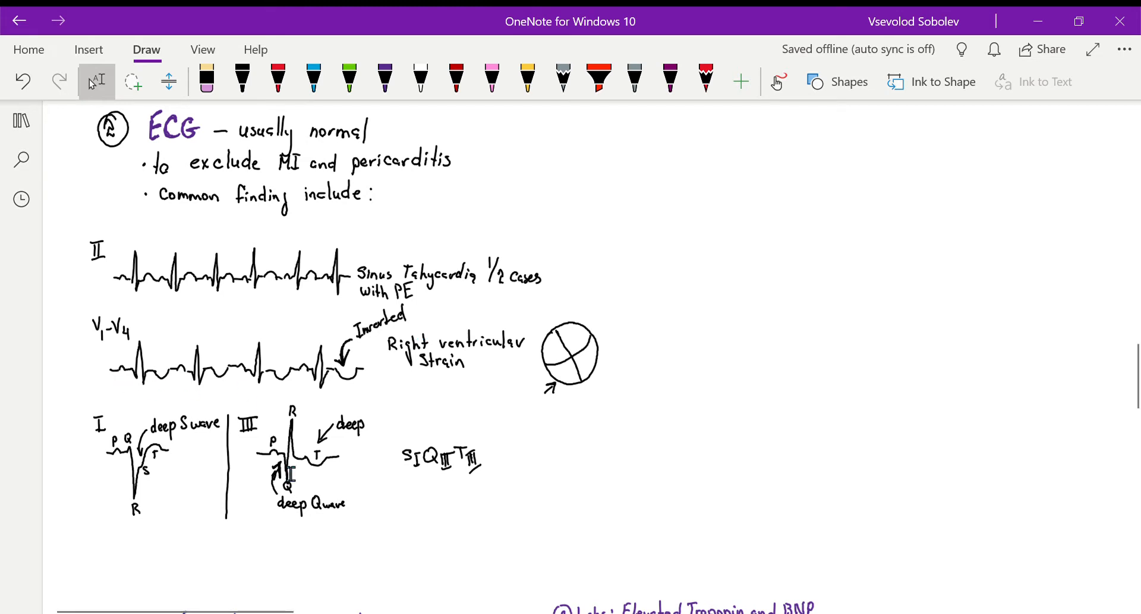
mouse_move(95, 352)
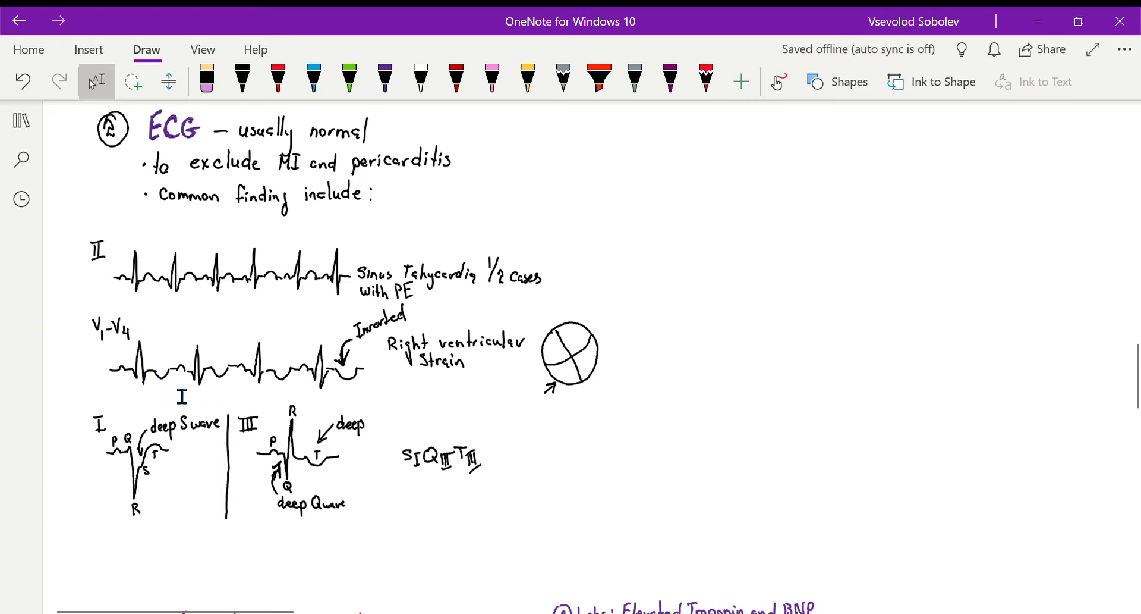
Step: Mark the T waves on the V1–V4 trace in blue and underline the S1Q3T3 note
left_click(313, 80)
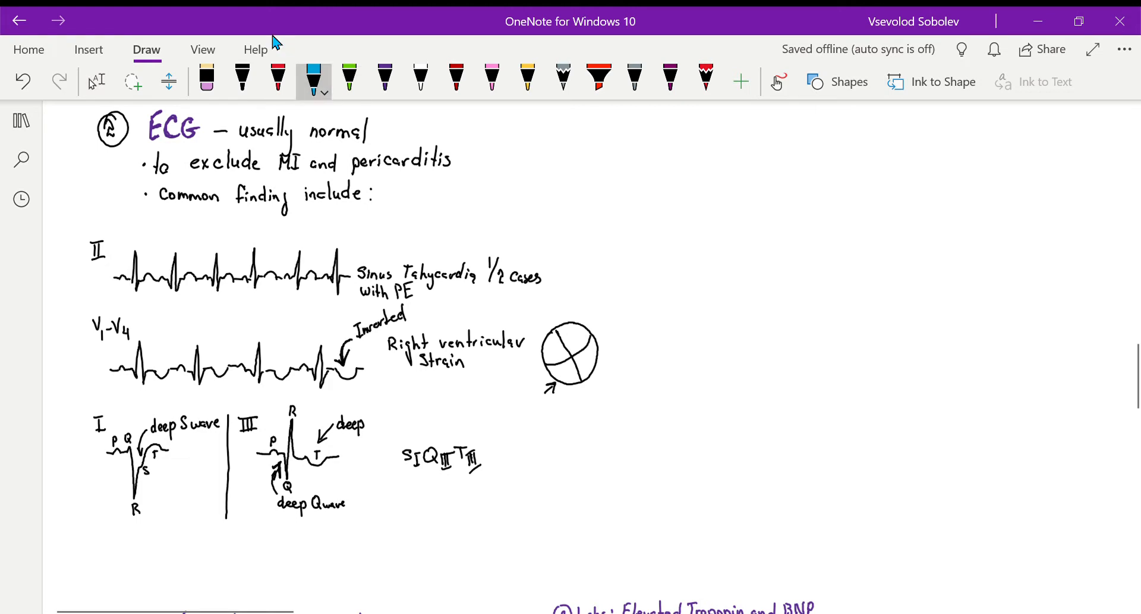
left_click_drag(157, 344, 162, 365)
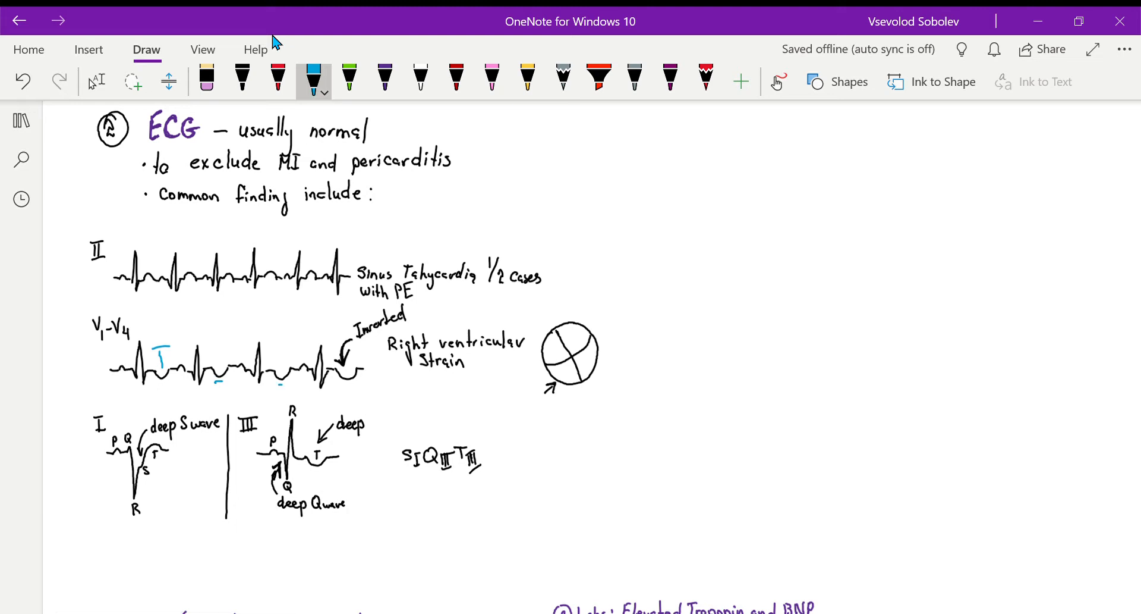
left_click(353, 364)
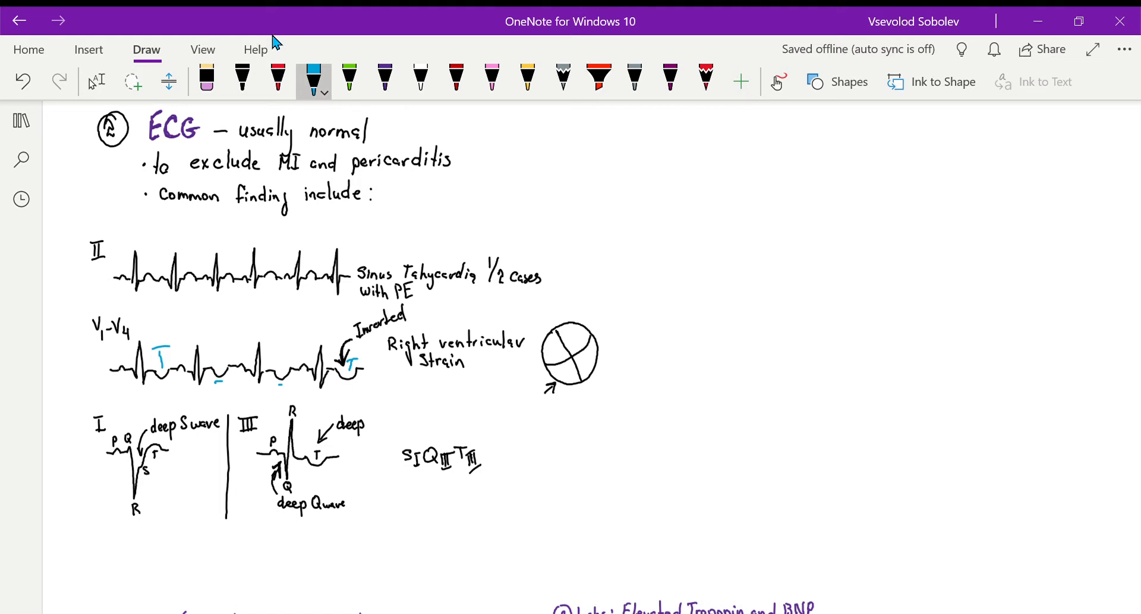
left_click_drag(402, 483, 421, 483)
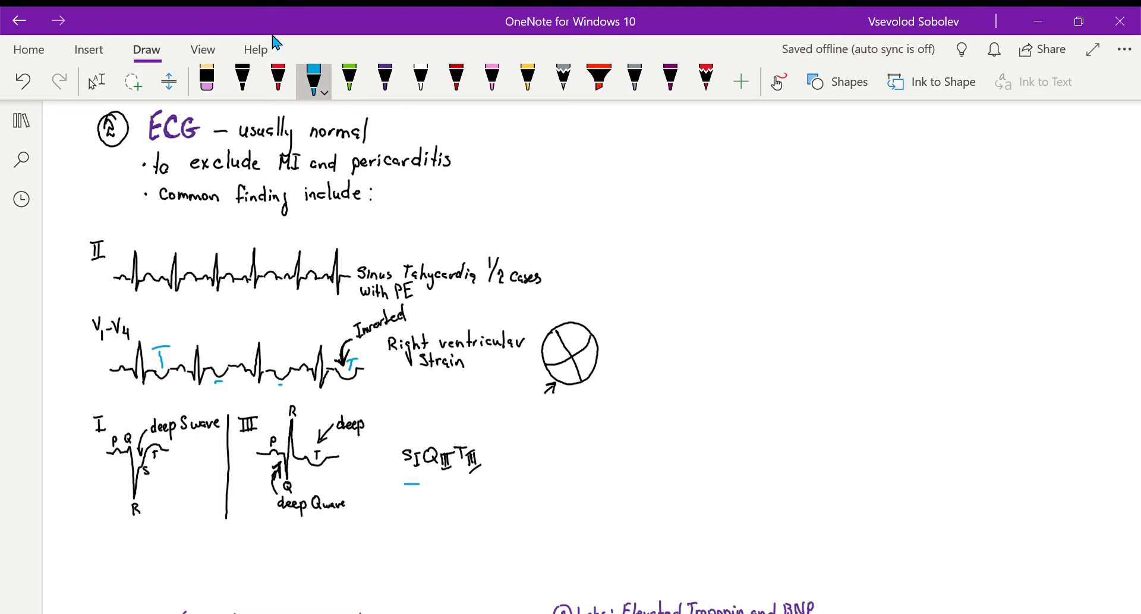
left_click_drag(401, 485, 490, 485)
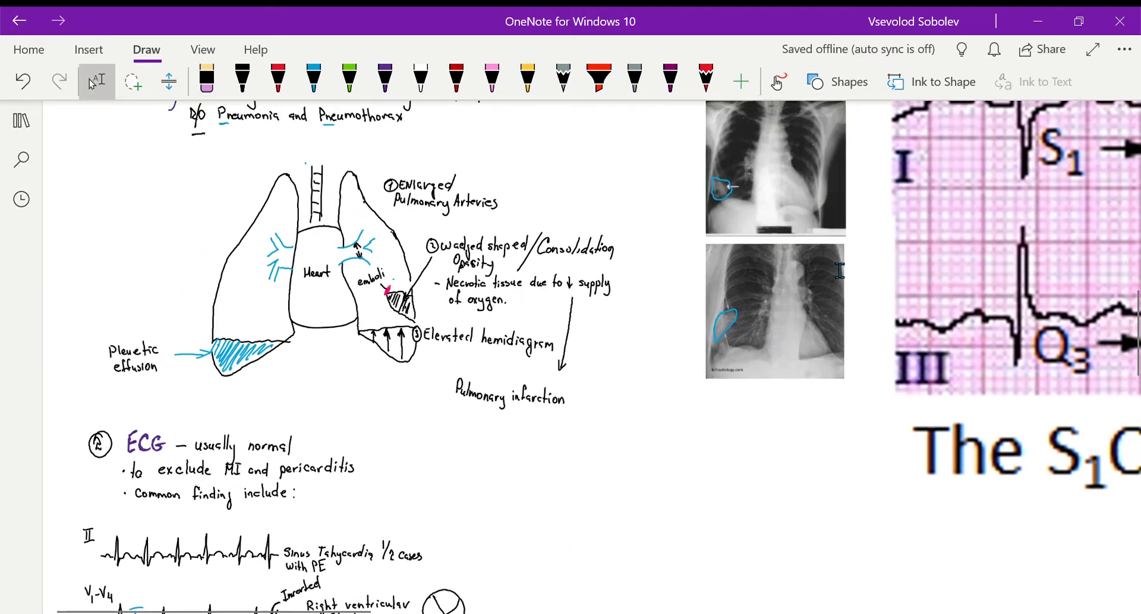
Step: Scroll down the page to the Sinus Tachycardia reference strip
scroll("down", 3)
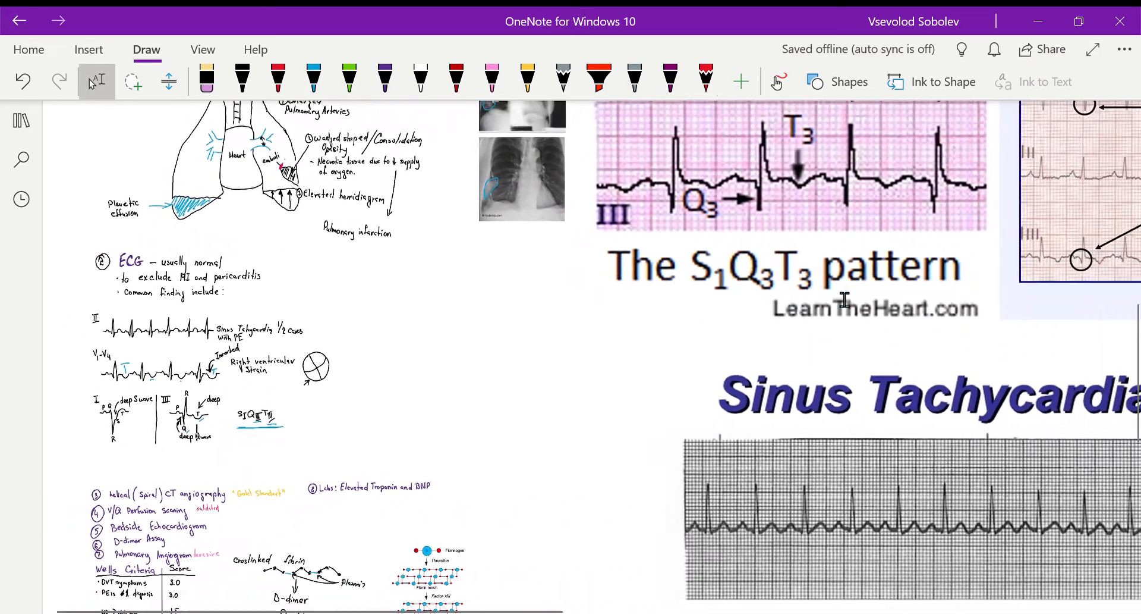
scroll("down", 3)
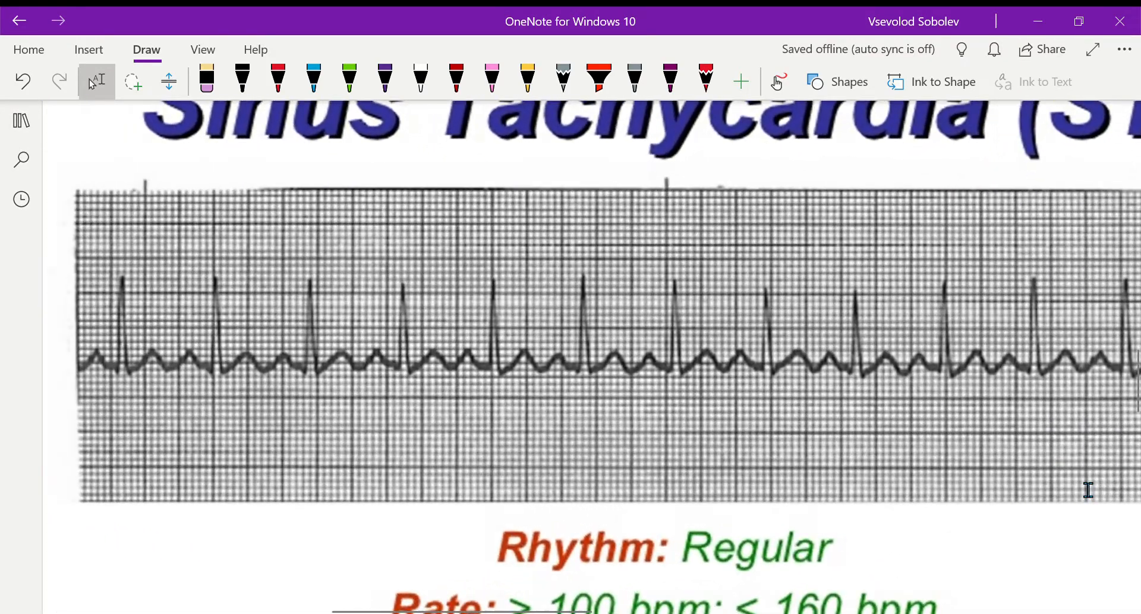
scroll("down", 3)
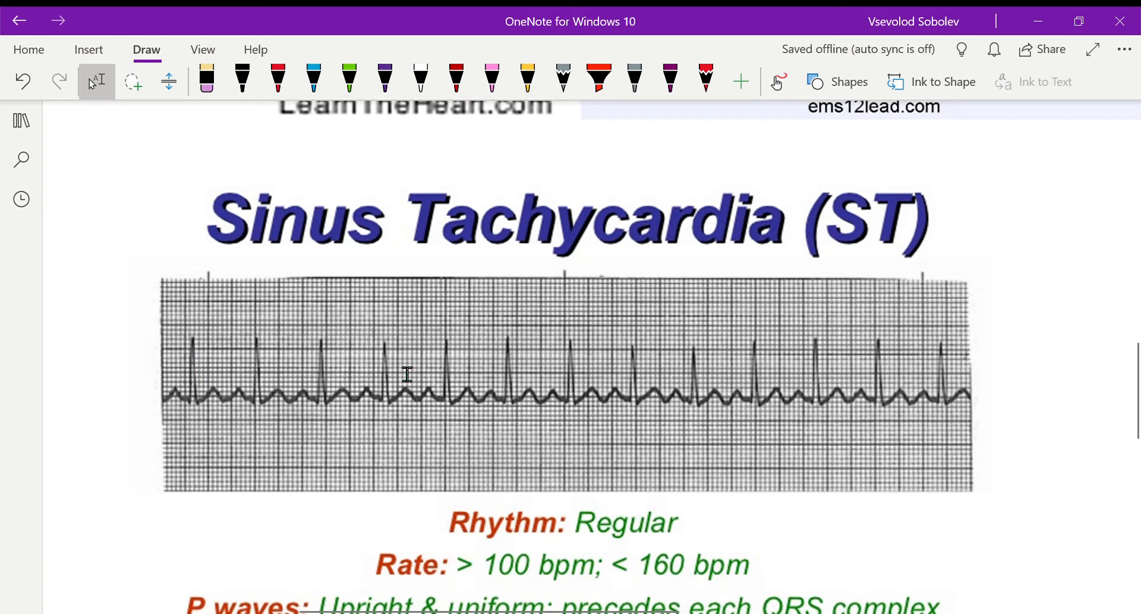
mouse_move(760, 364)
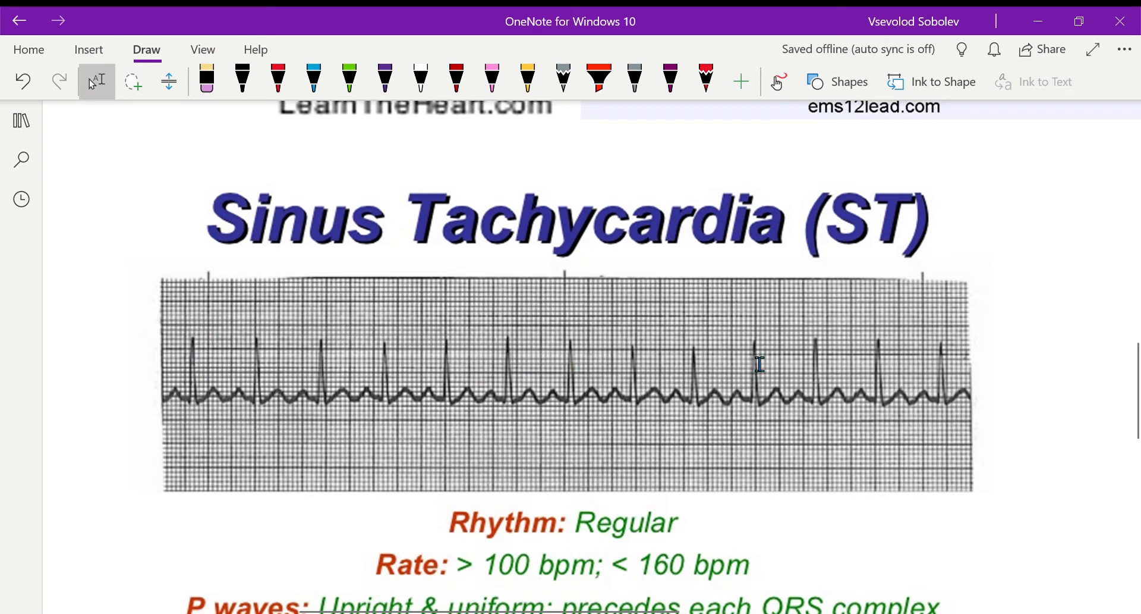
mouse_move(1023, 367)
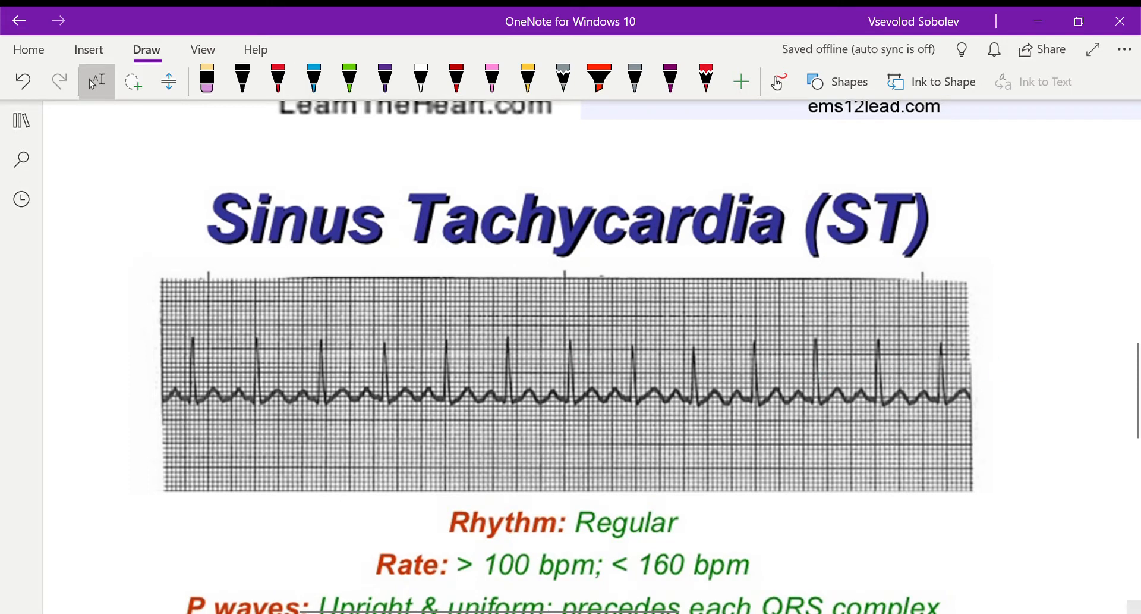
Step: Write 'x10' and the estimated rate '130' in blue beside the tachycardia strip
left_click(313, 77)
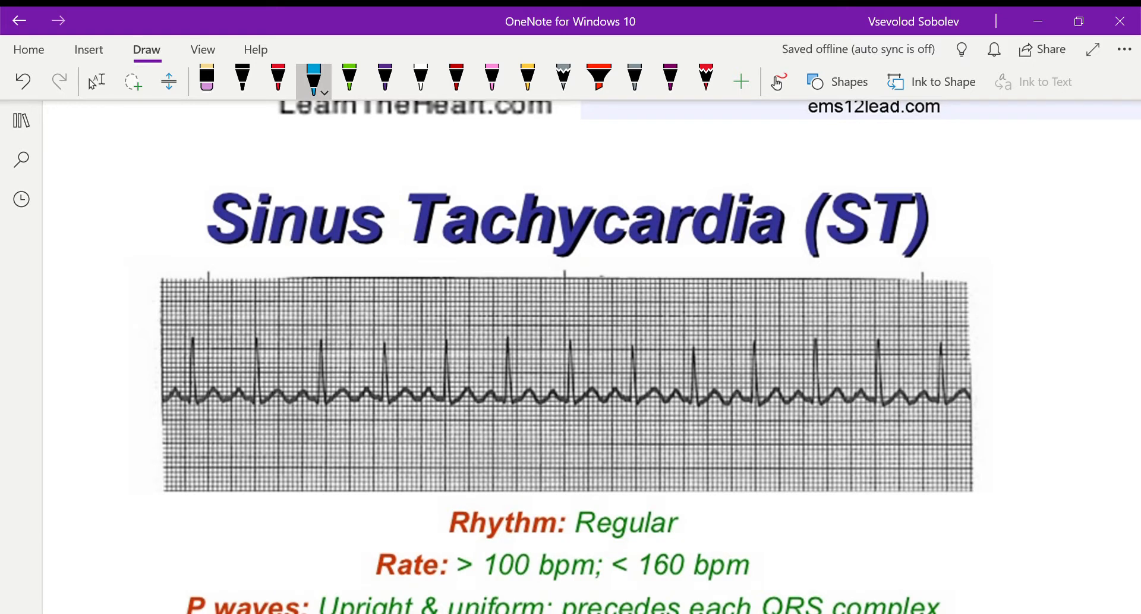
left_click_drag(983, 343, 1026, 353)
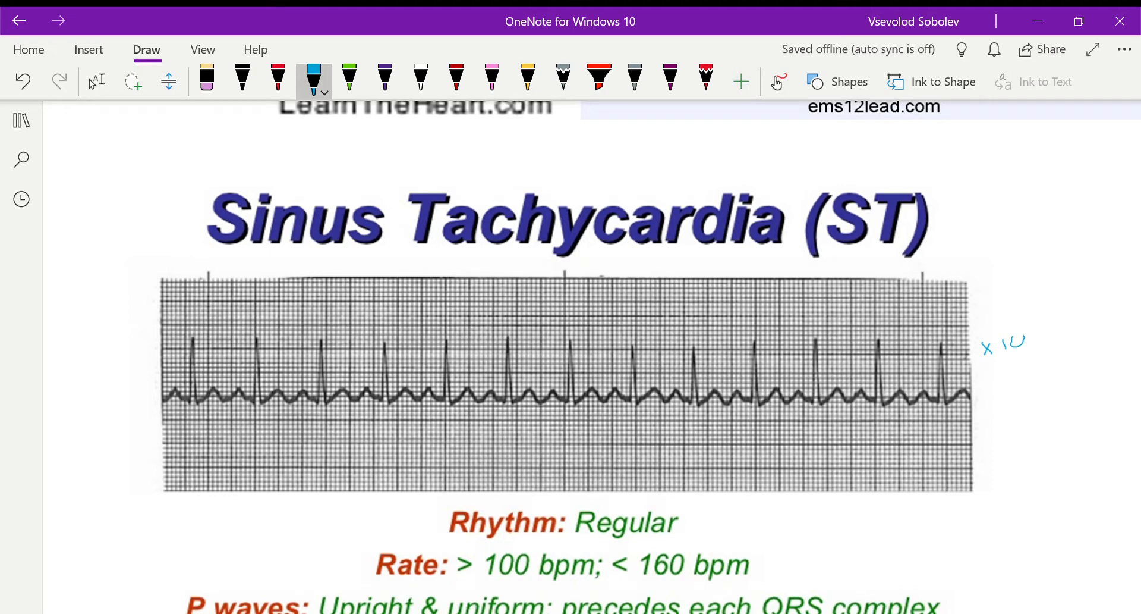
left_click_drag(1001, 378, 1037, 378)
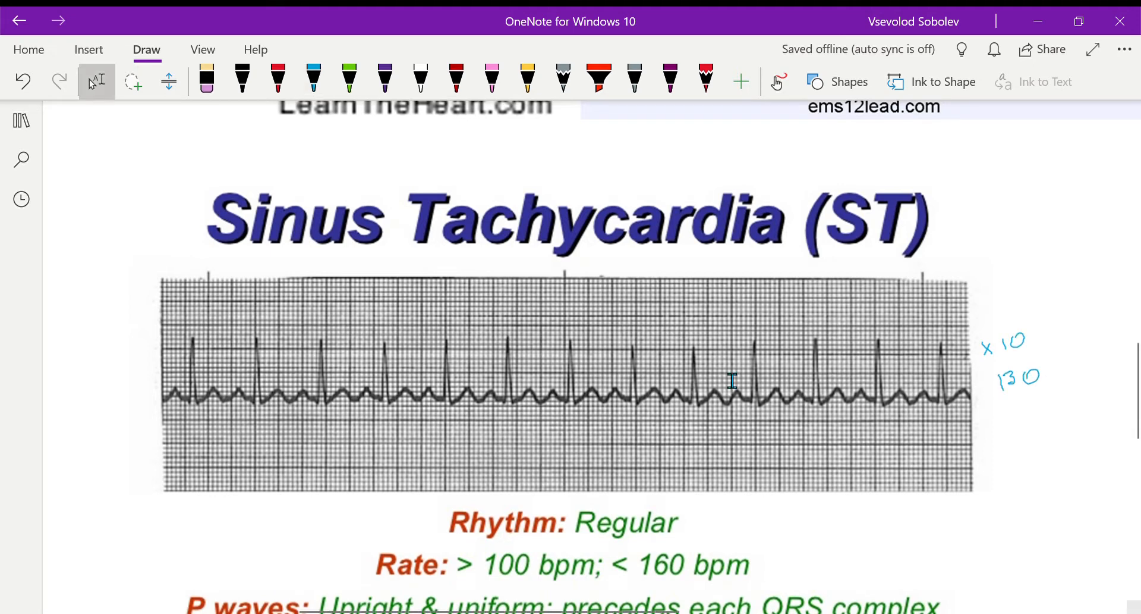
scroll("down", 3)
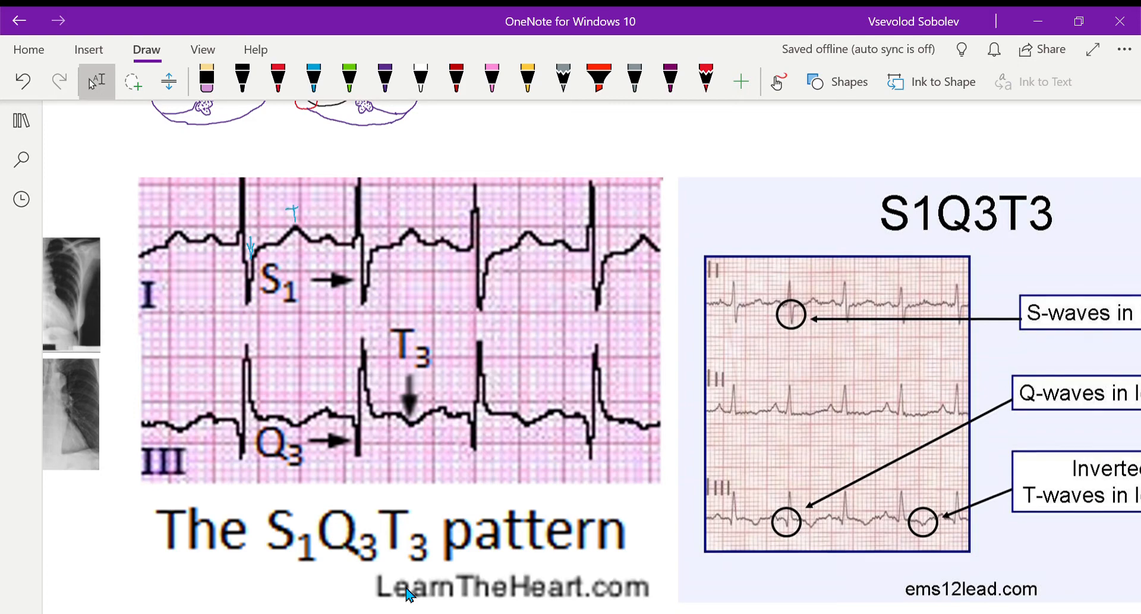
Step: Draw blue arrows and S labels at the S waves of the lead I complexes
left_click_drag(162, 291, 182, 291)
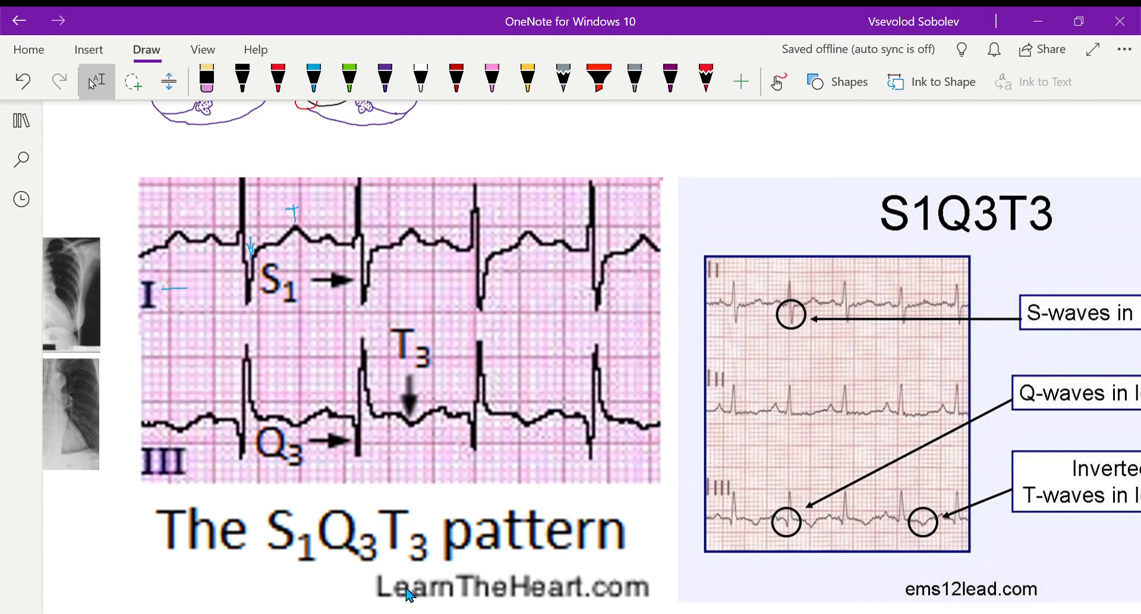
left_click_drag(186, 291, 161, 291)
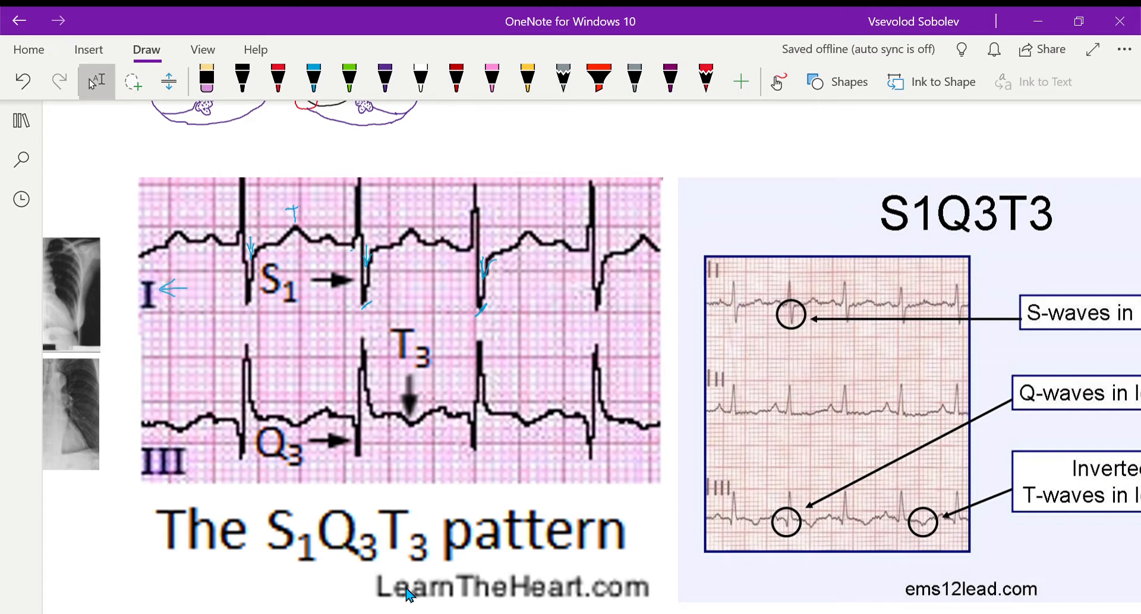
left_click_drag(598, 251, 600, 309)
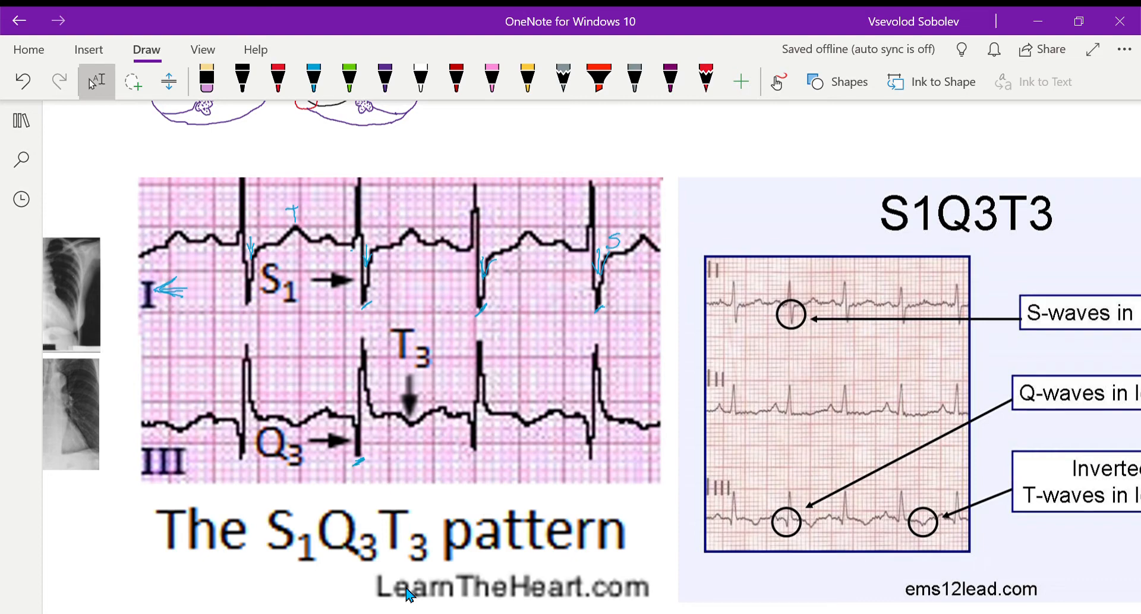
Step: Mark the inverted T wave and label Q and T on the lead III complexes
left_click_drag(411, 422, 433, 437)
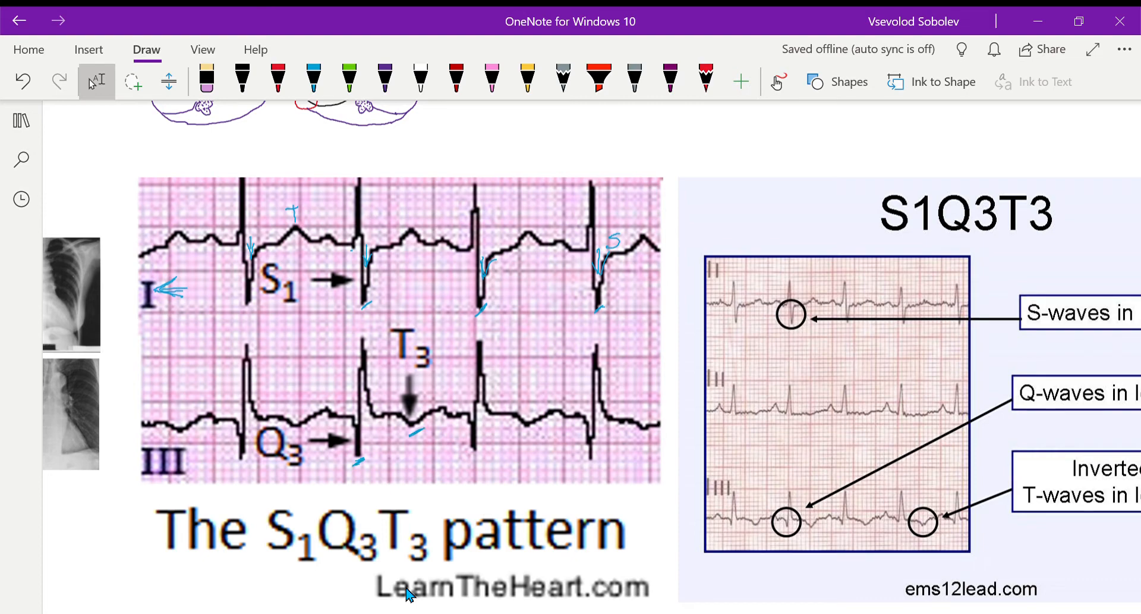
left_click_drag(226, 470, 258, 462)
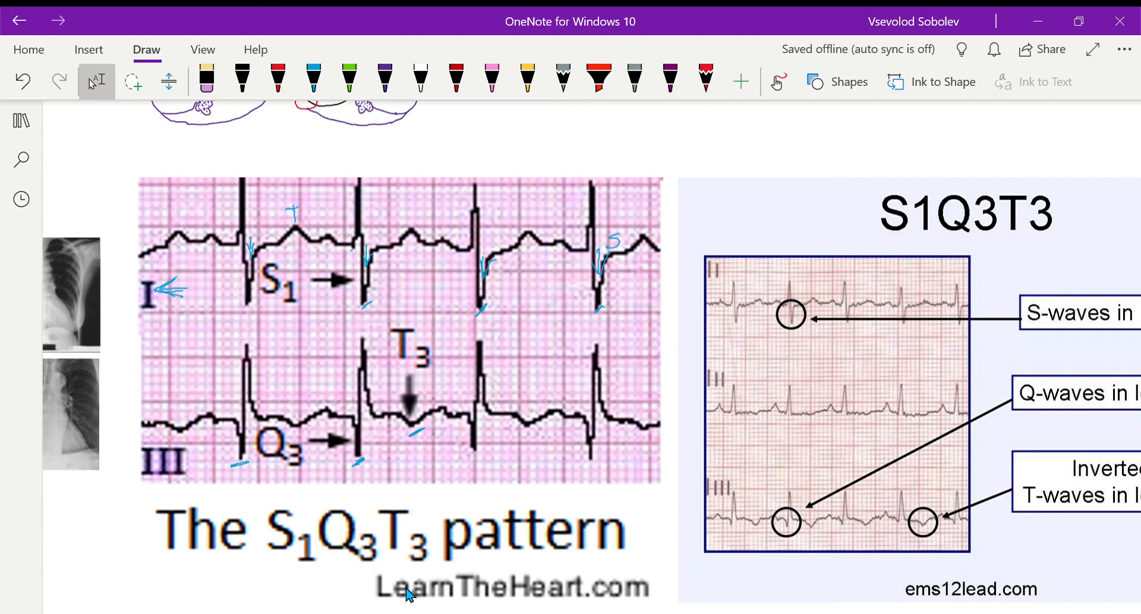
left_click_drag(226, 393, 237, 452)
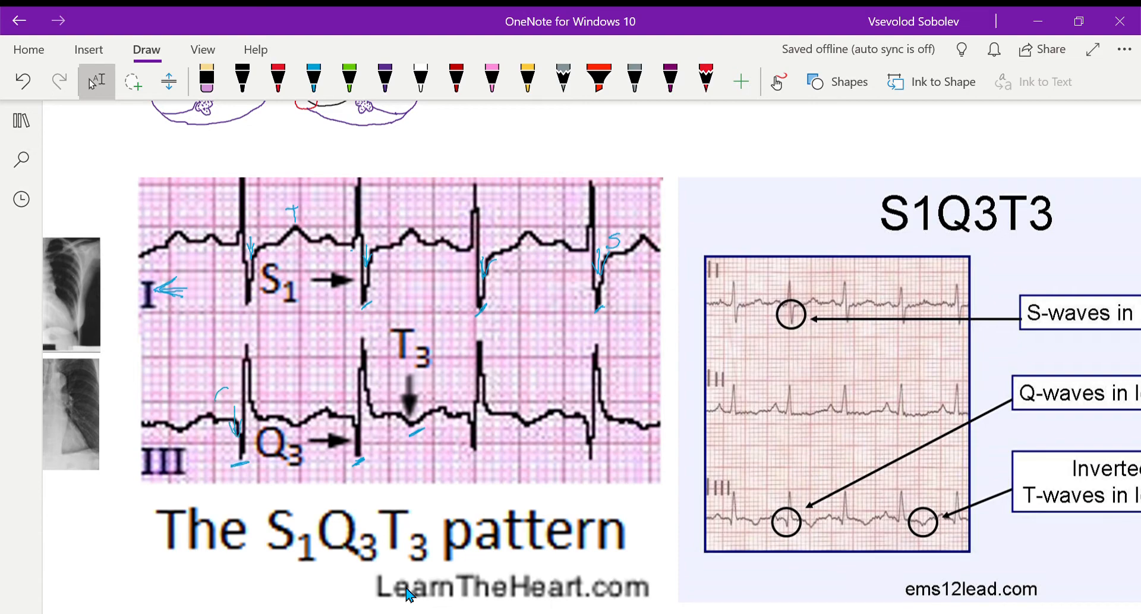
left_click_drag(219, 393, 233, 418)
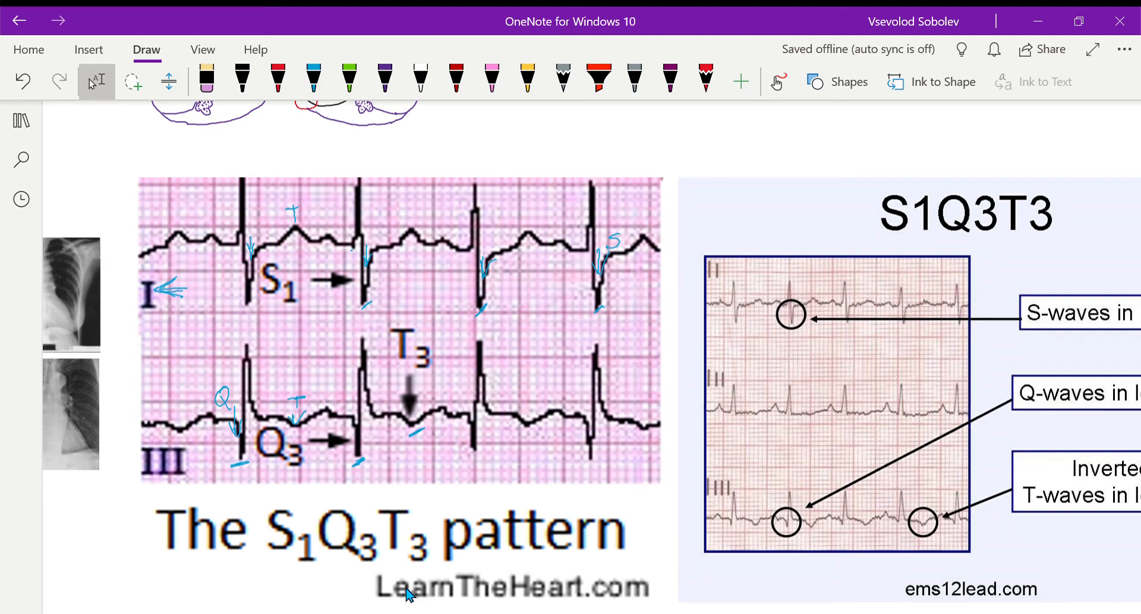
left_click_drag(346, 397, 356, 429)
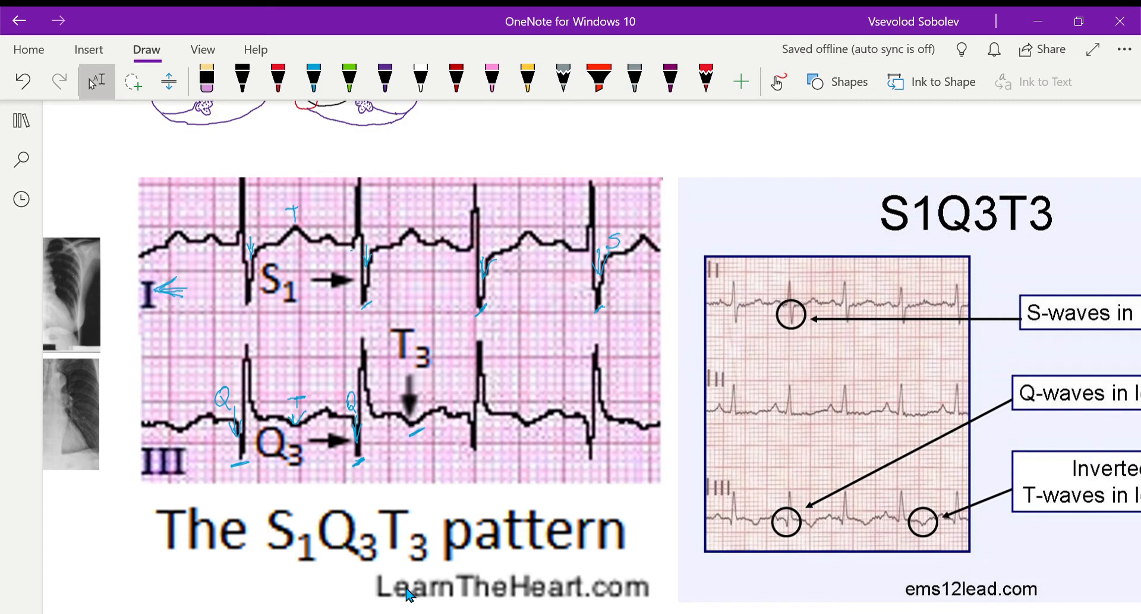
left_click_drag(552, 404, 560, 389)
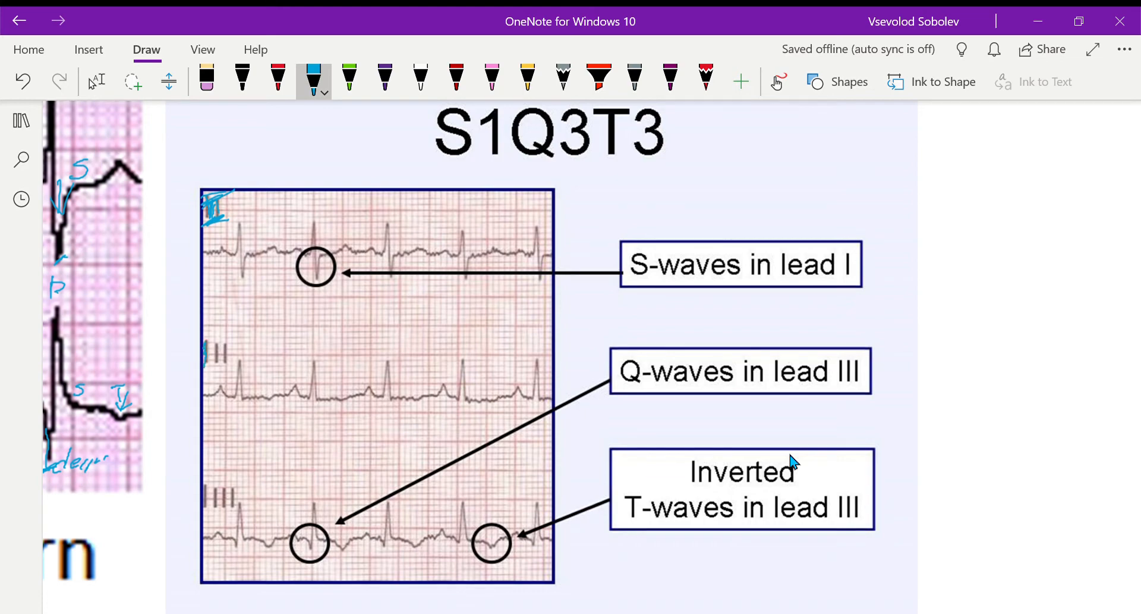
Step: Label P, R, Q, S waves on the lead I complexes and trace over lead II
left_click(292, 239)
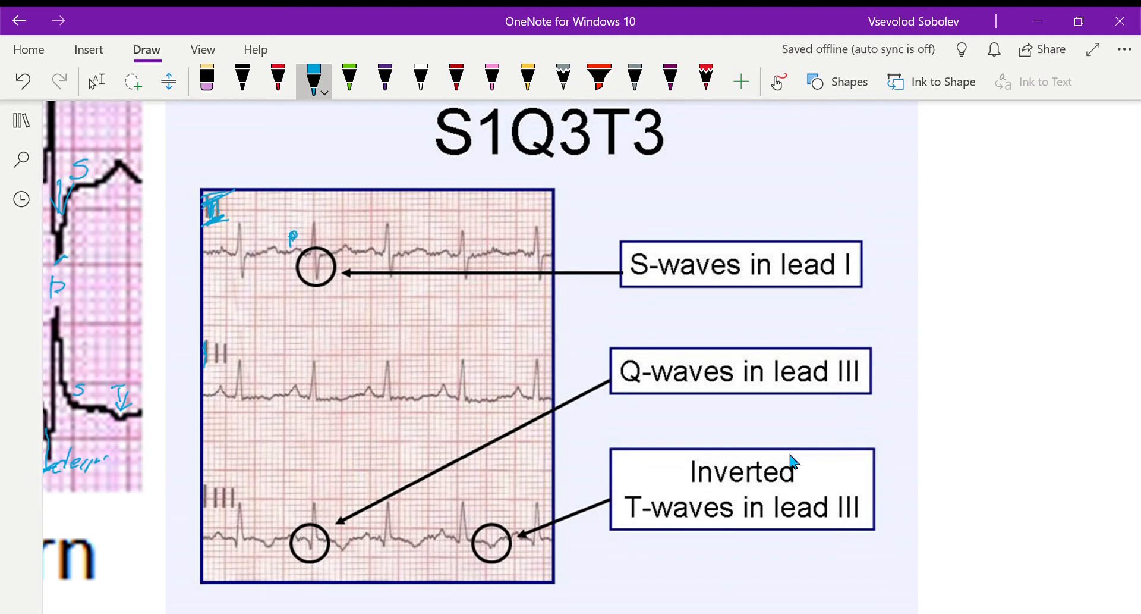
left_click_drag(313, 226, 309, 258)
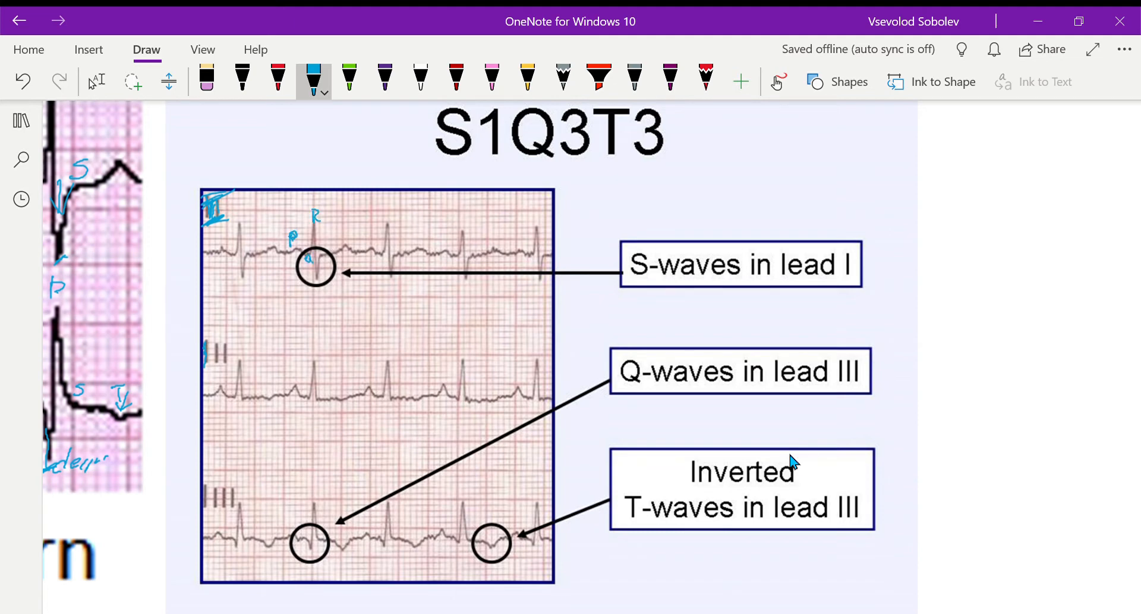
left_click_drag(313, 281, 323, 295)
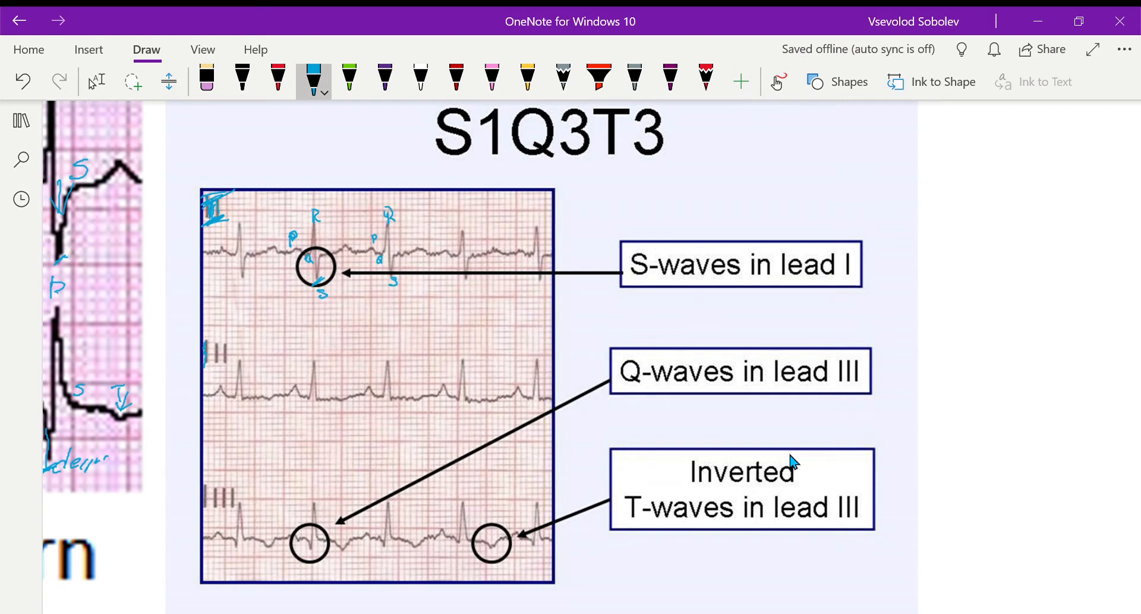
left_click_drag(390, 240, 399, 265)
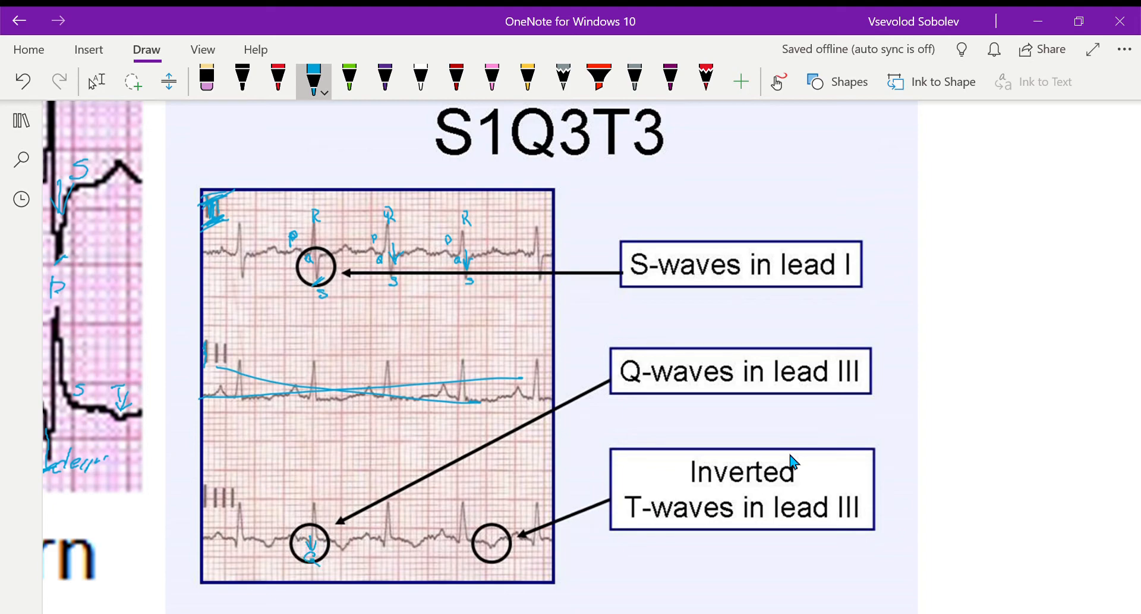
Step: Add a T-wave arrow and P, R, S, T labels across lead III
left_click(339, 532)
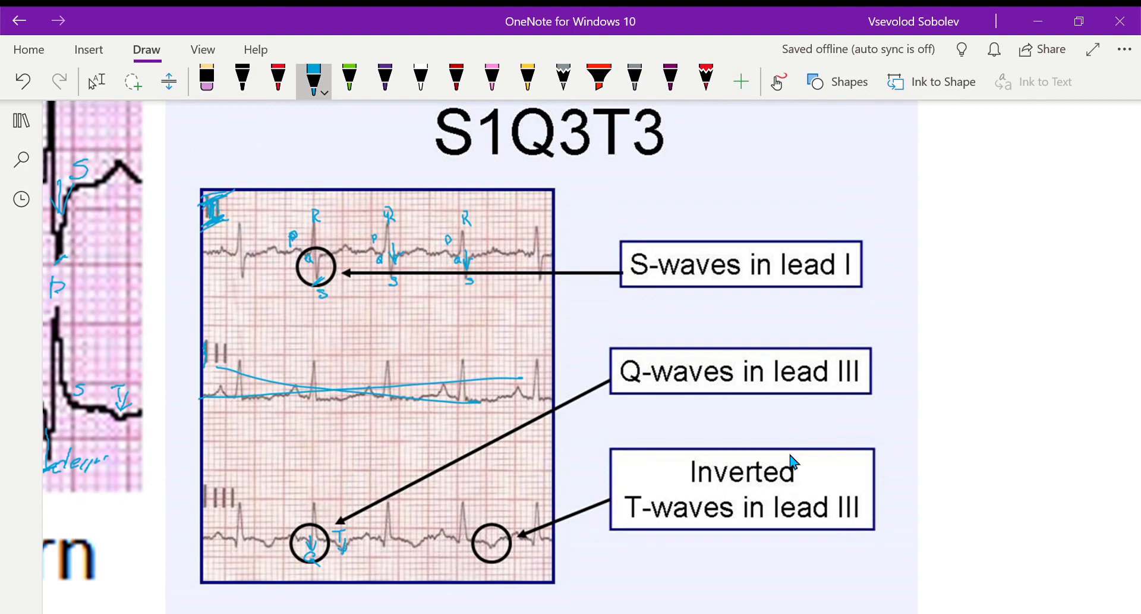
left_click_drag(215, 521, 237, 553)
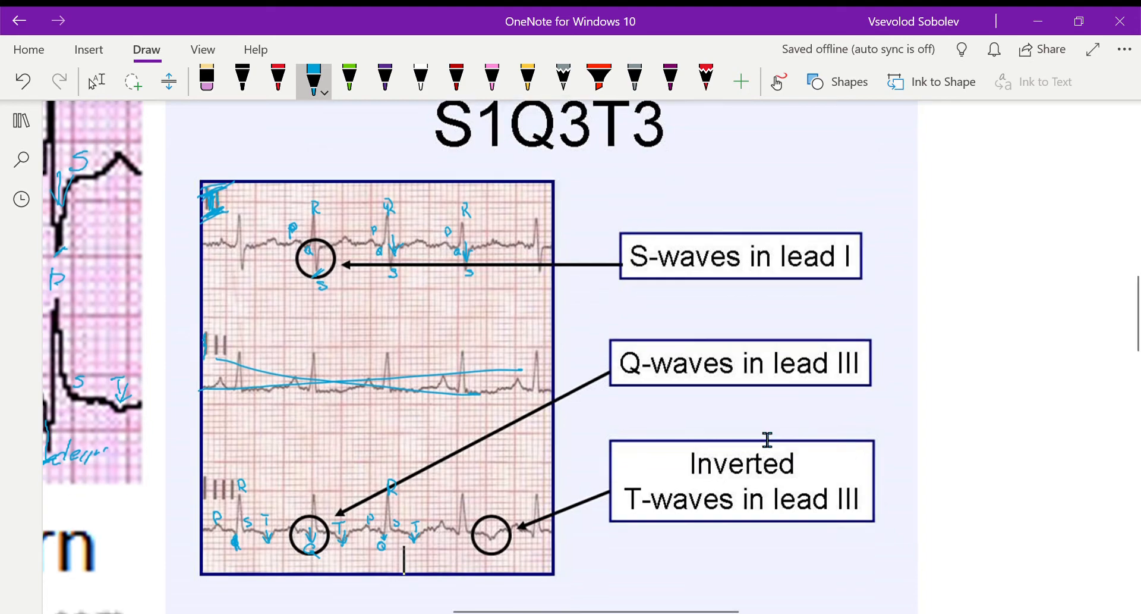
Step: Scroll the page to the diagnostics list above the Wells Criteria table
scroll("down", 3)
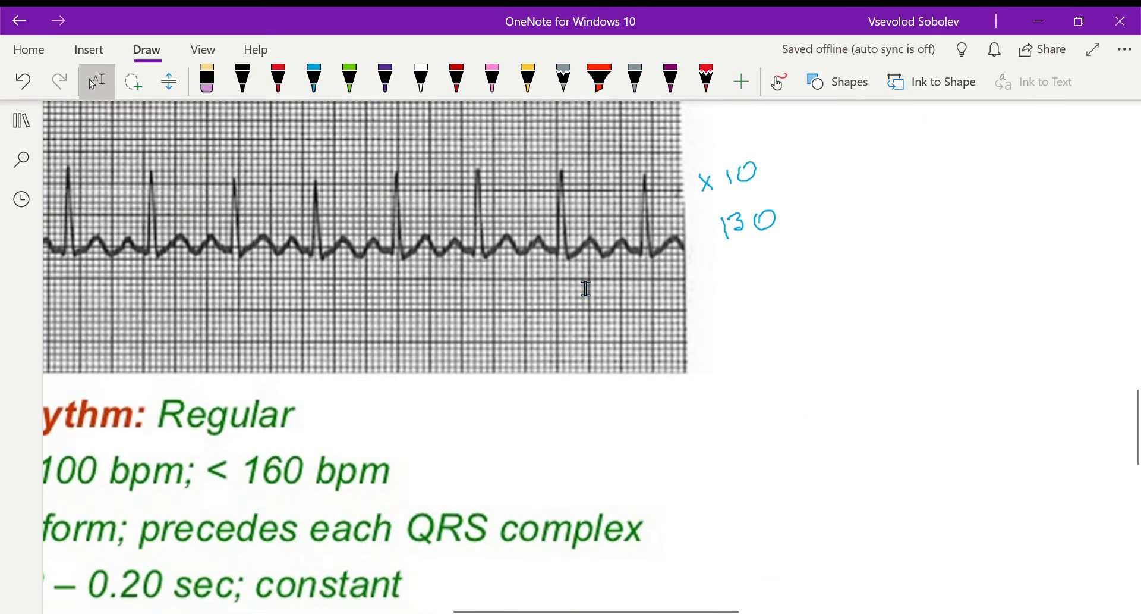
scroll("down", 3)
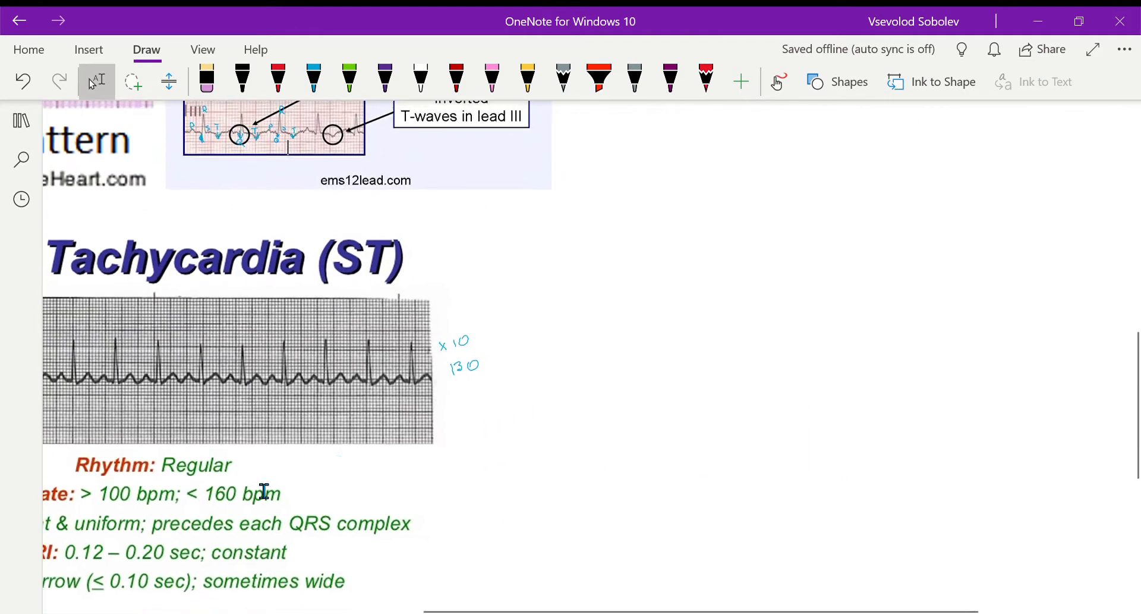
scroll("down", 3)
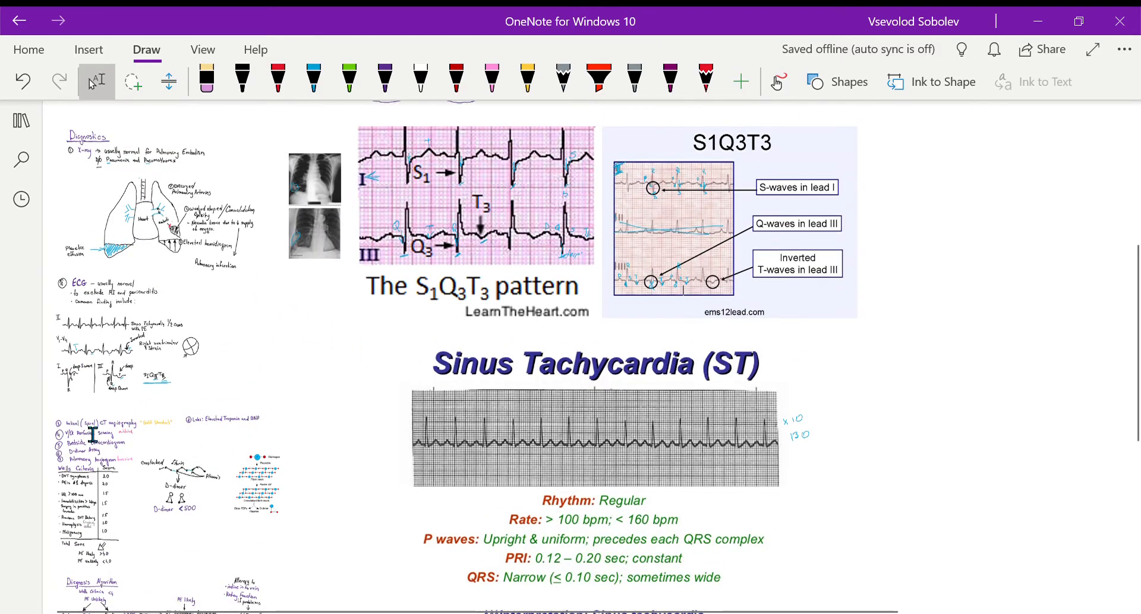
scroll("down", 3)
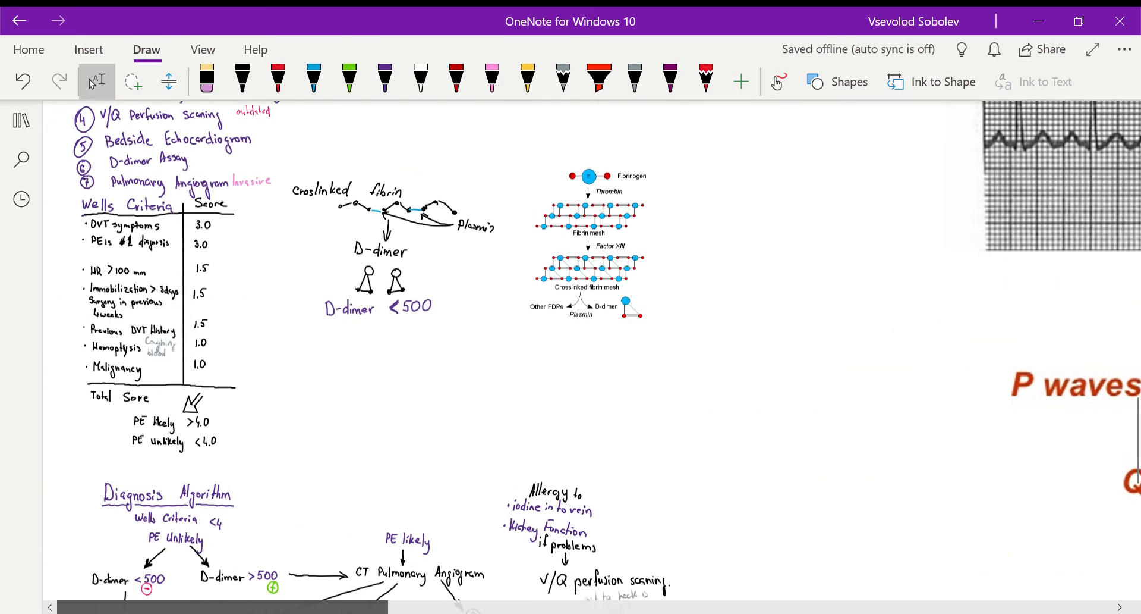
scroll("down", 3)
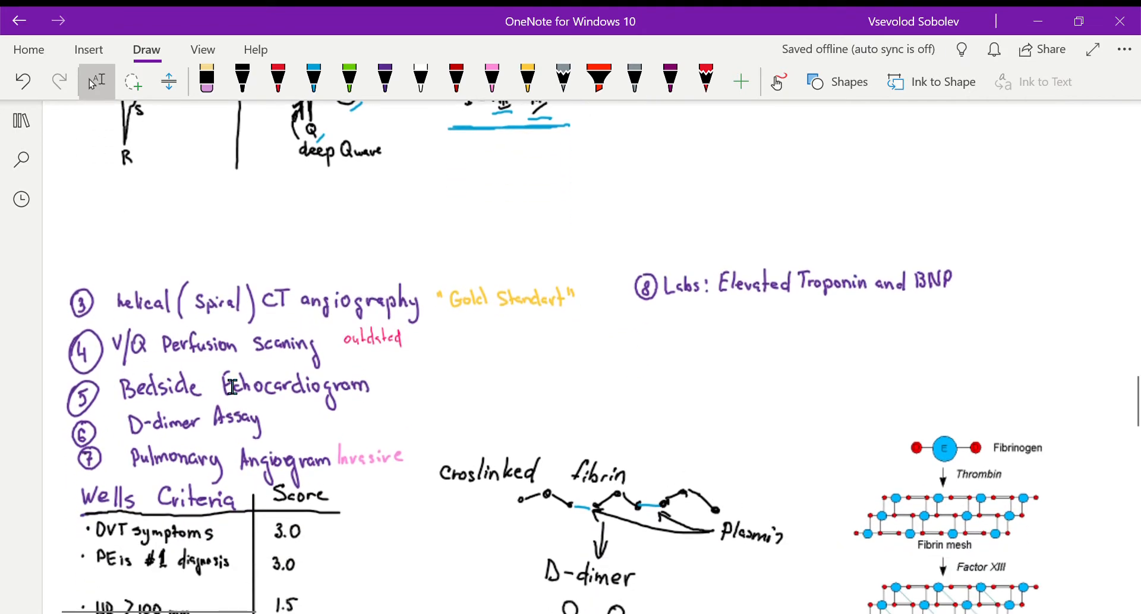
mouse_move(223, 381)
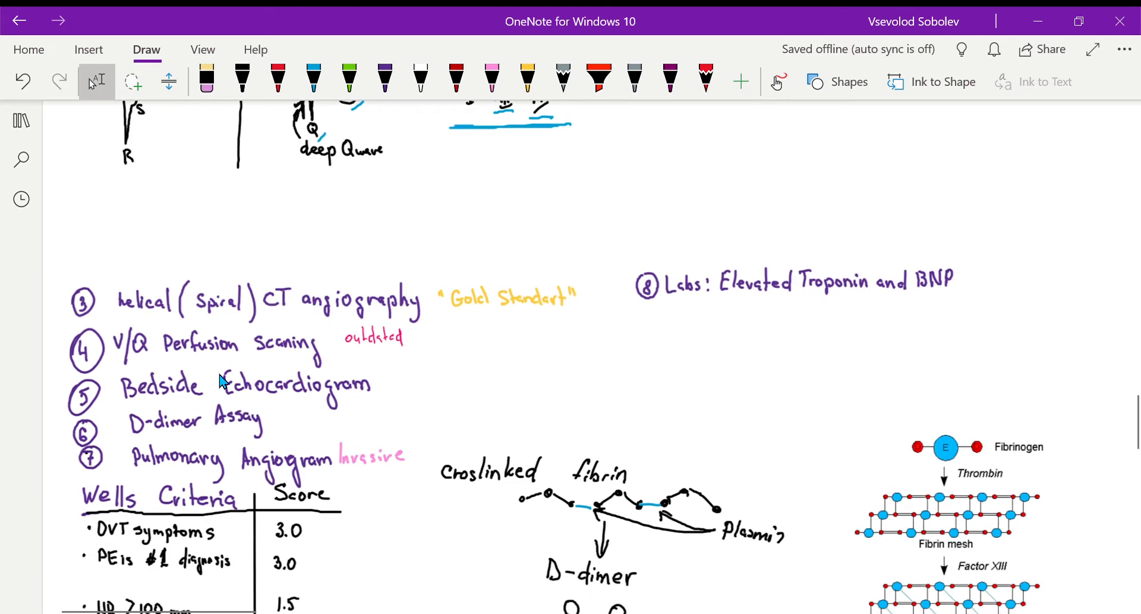
left_click(313, 79)
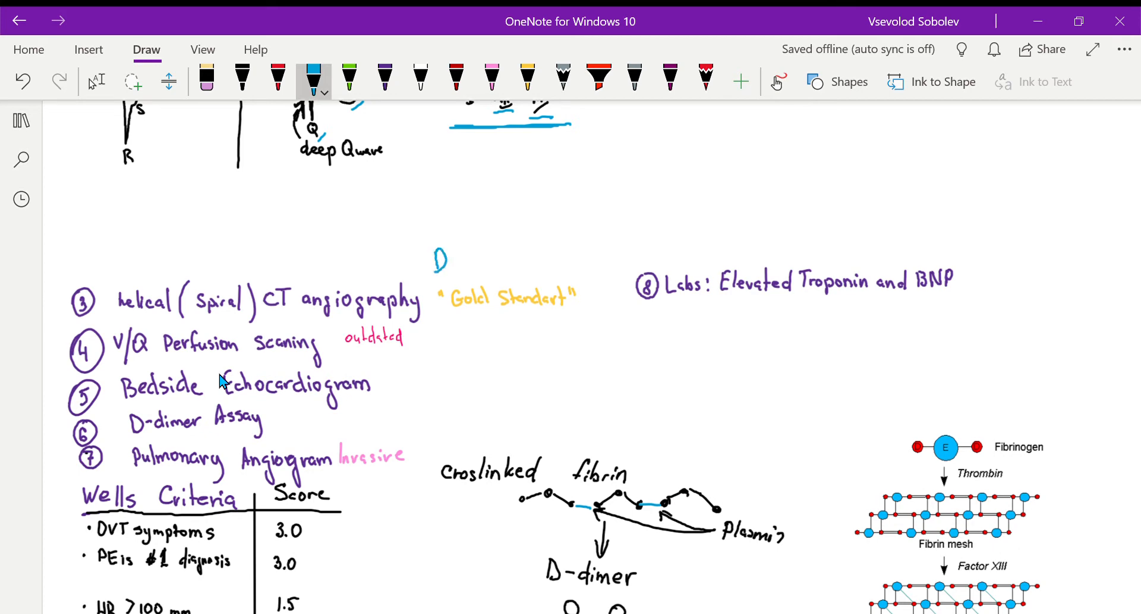
left_click_drag(449, 258, 477, 261)
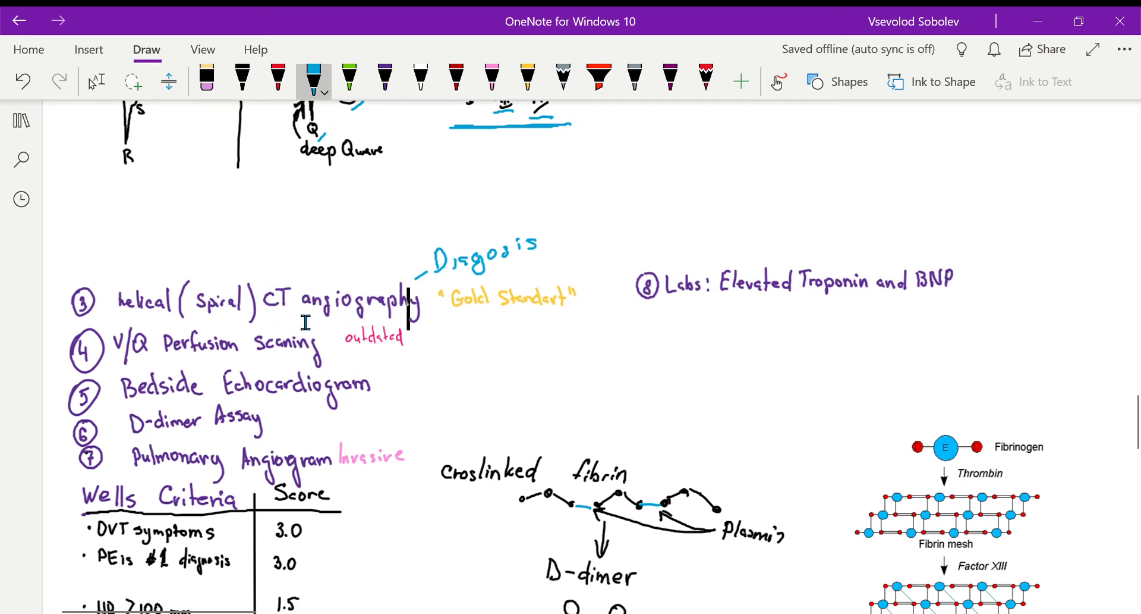
mouse_move(300, 335)
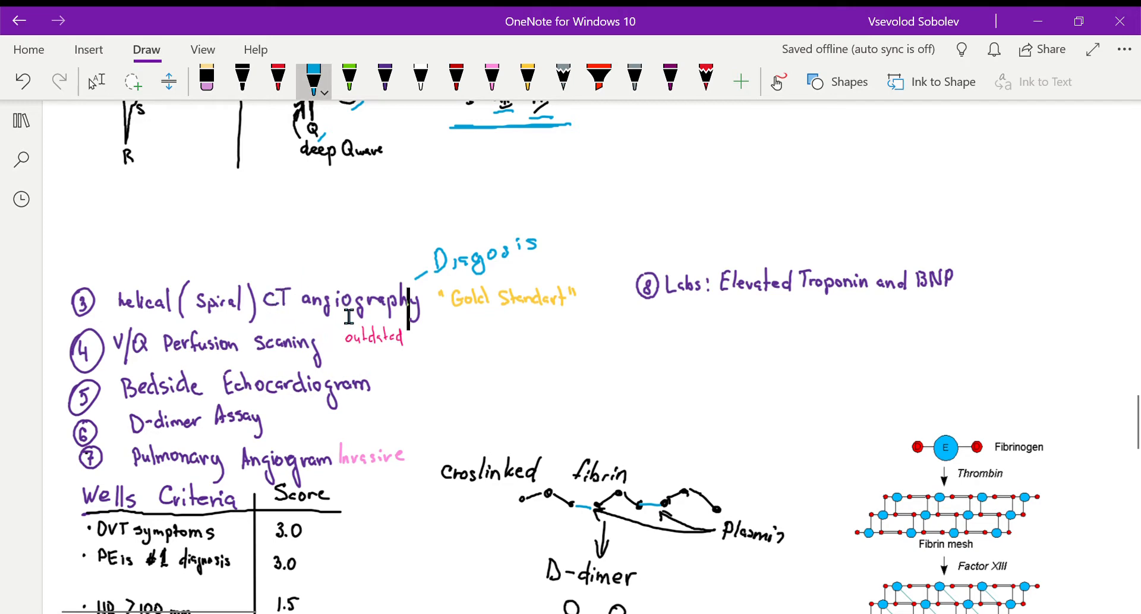
mouse_move(352, 284)
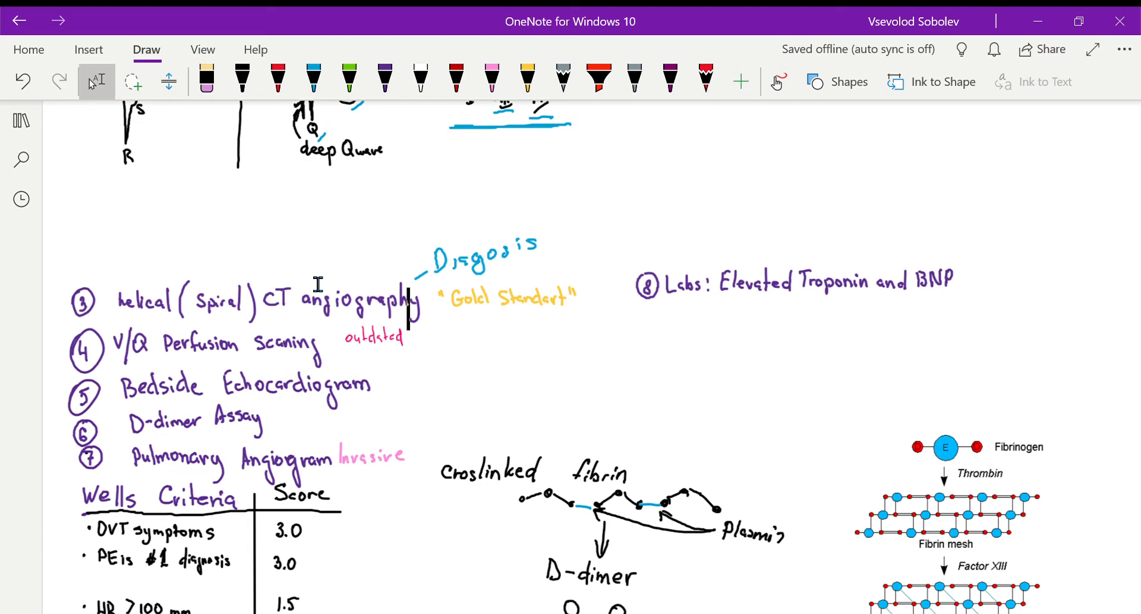
Step: Note iodine infusion with Kidneys and Allergic, tick echocardiogram, and write >500 by D-dimer
left_click(312, 80)
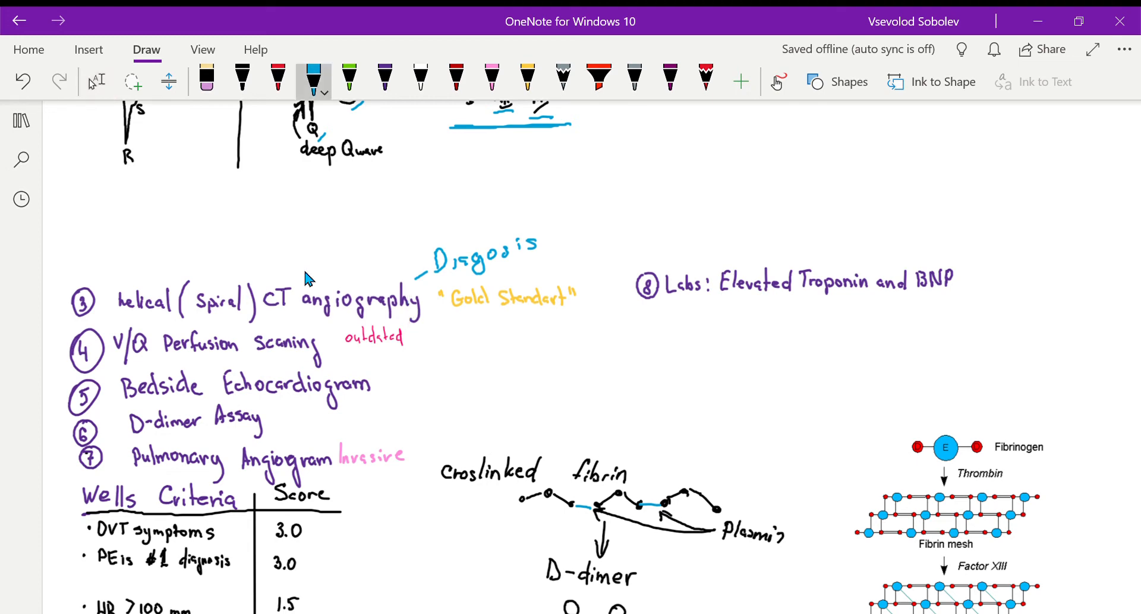
left_click_drag(283, 247, 283, 277)
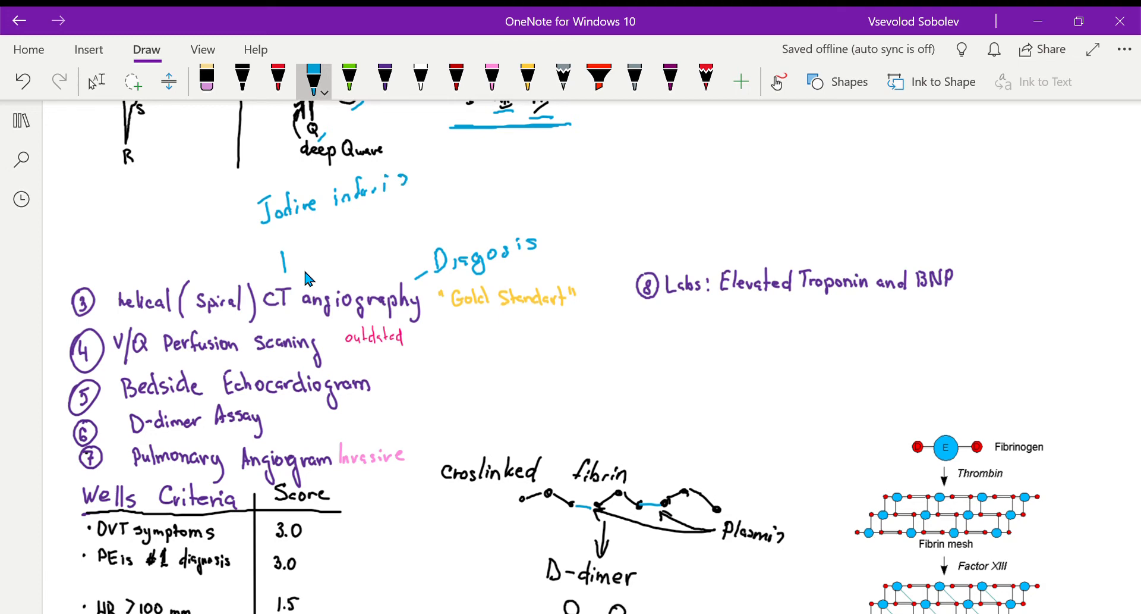
left_click_drag(299, 226, 331, 230)
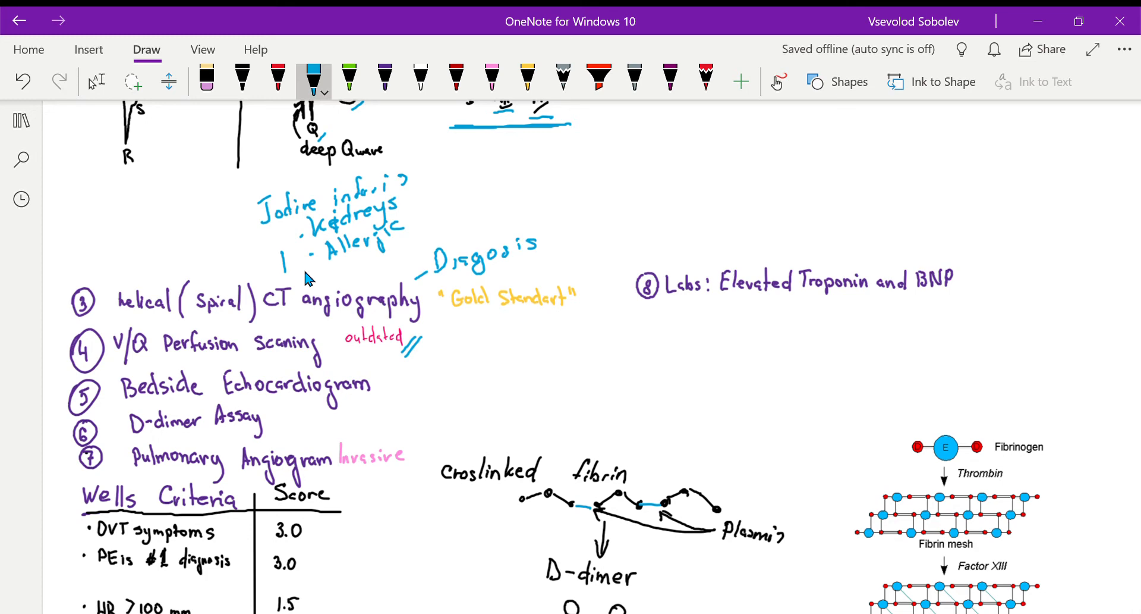
left_click_drag(375, 385, 390, 378)
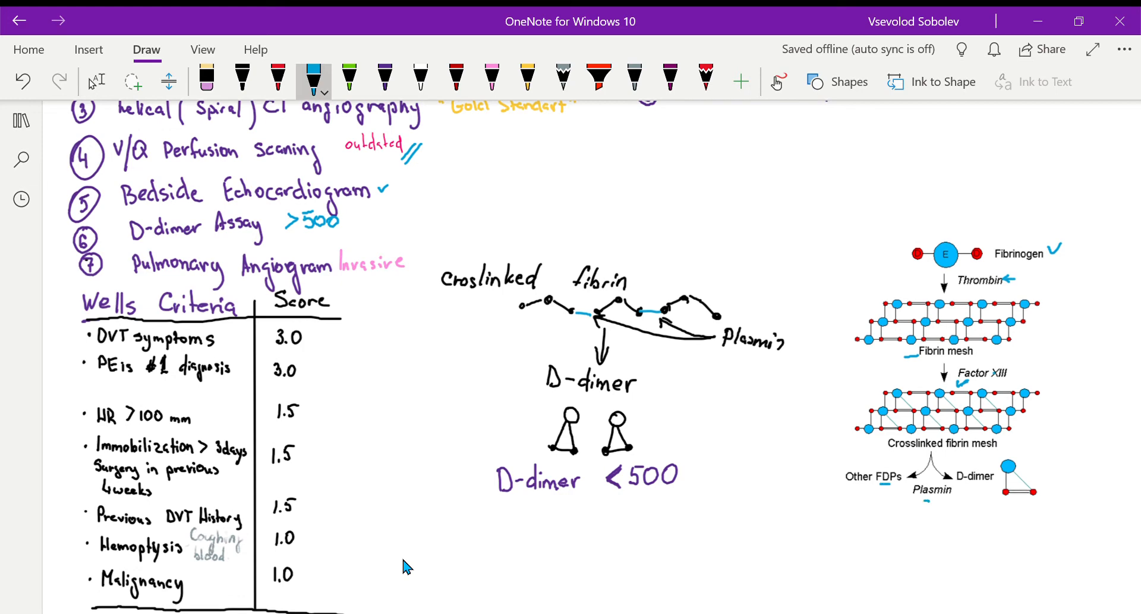
Step: Underline labels and draw blue arrows below the crosslinked fibrin mesh diagram
left_click_drag(930, 484, 939, 447)
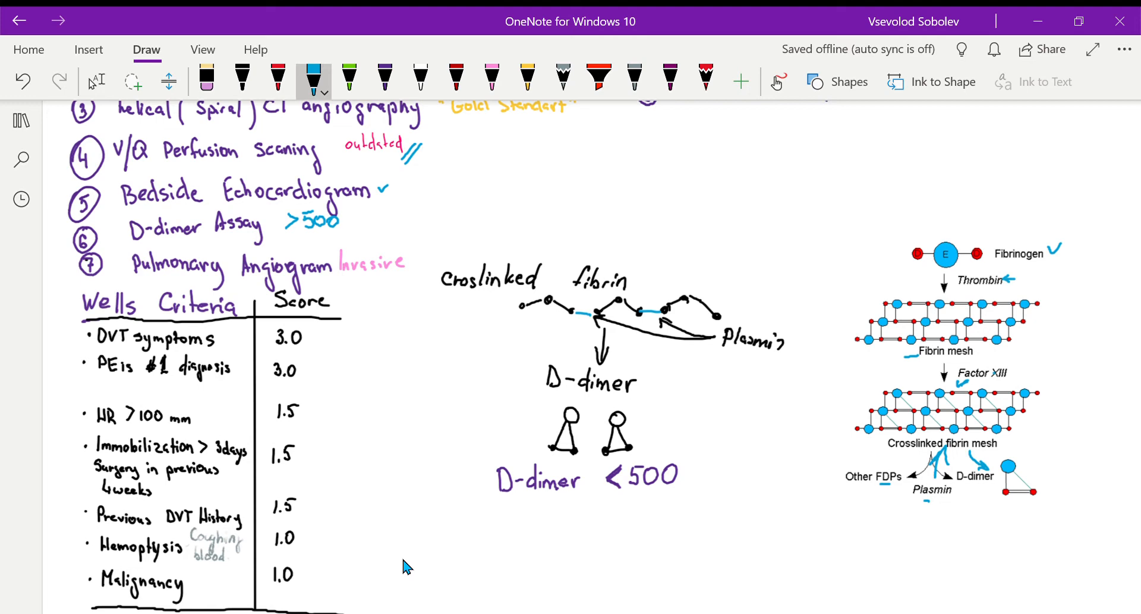
left_click_drag(1008, 506, 1026, 514)
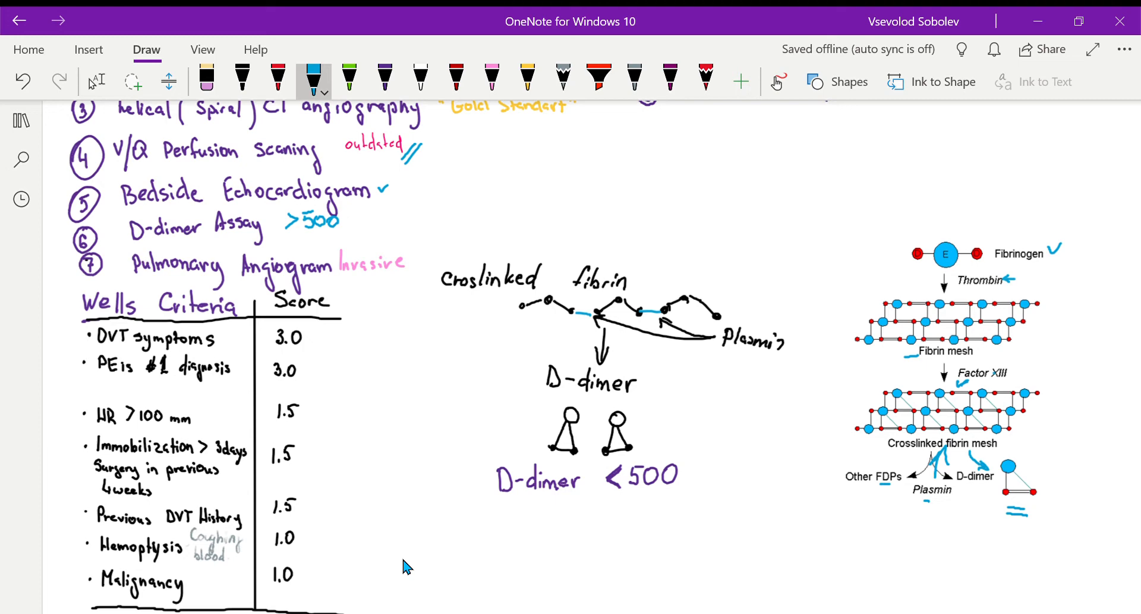
Step: Write tPA below Plasmin and draw a blue arrow at the crosslinked fibrin sketch
left_click_drag(877, 517, 878, 538)
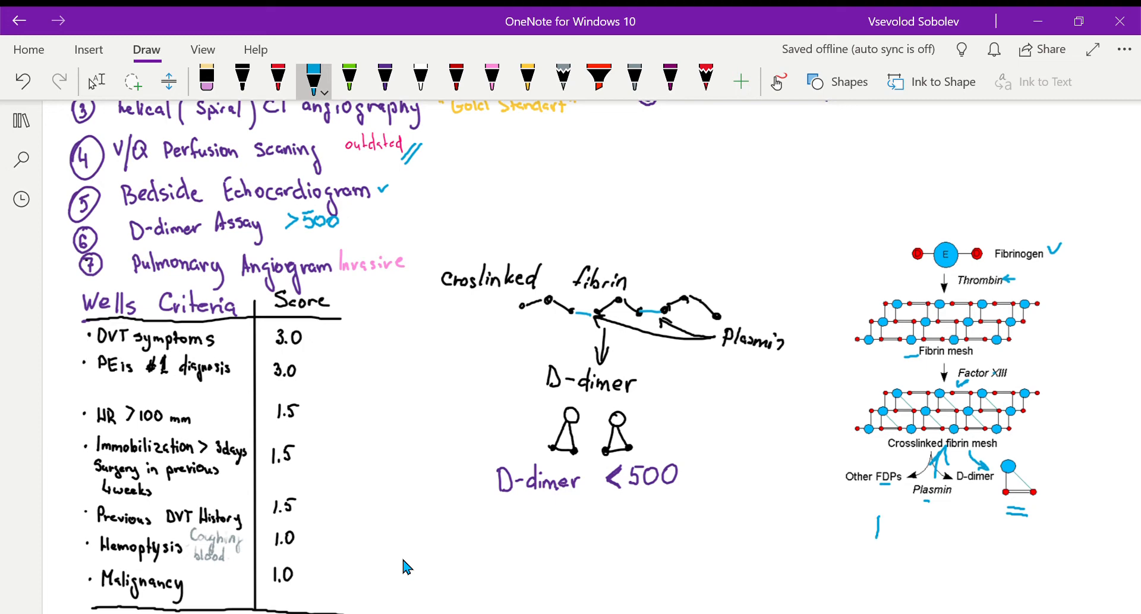
left_click_drag(874, 509, 903, 532)
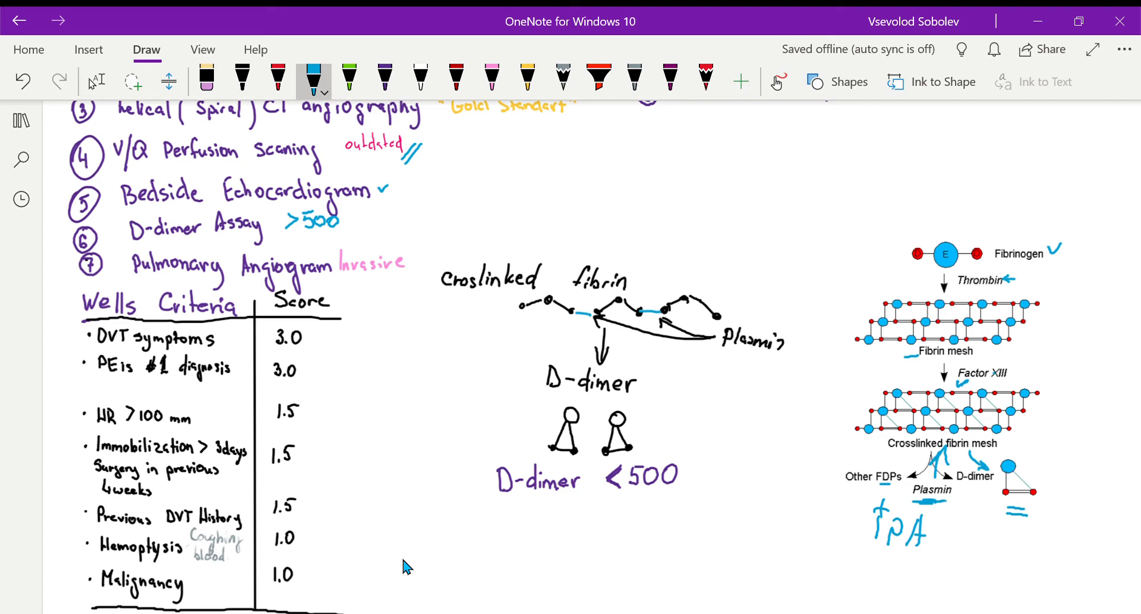
left_click_drag(466, 227, 487, 226)
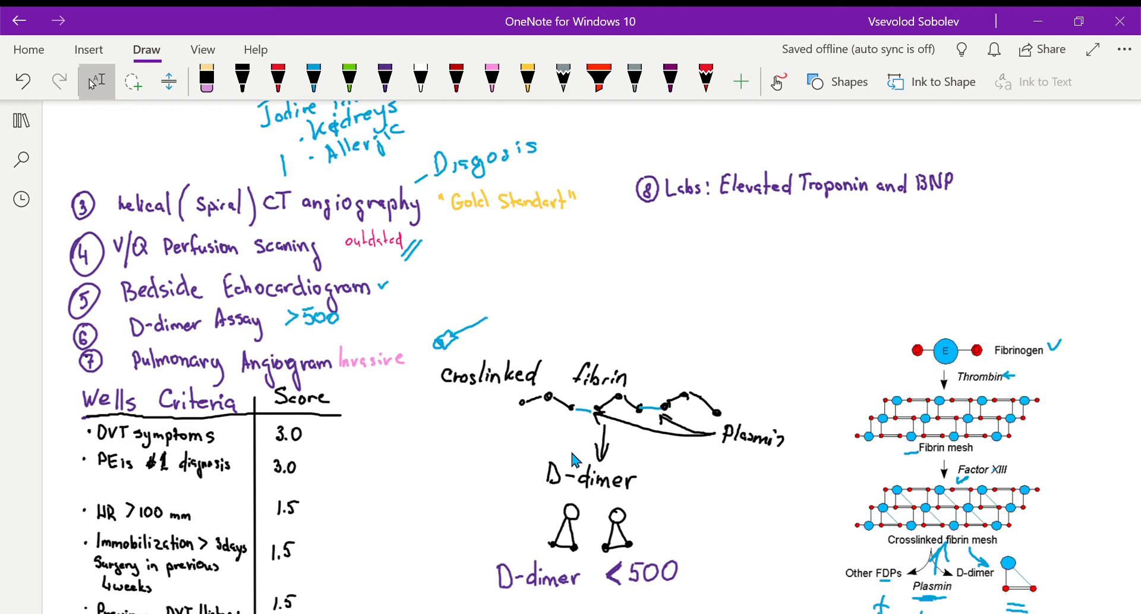
Step: Draw arrows from Elevated Troponin and BNP down to handwritten MI and PE
left_click_drag(768, 197, 786, 218)
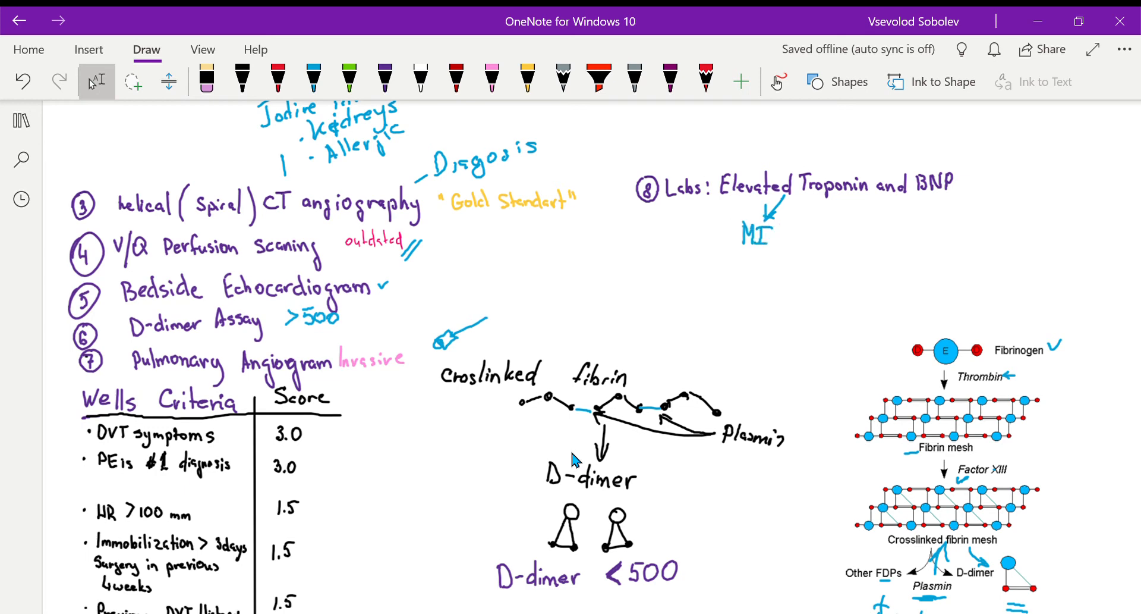
left_click_drag(800, 203, 796, 258)
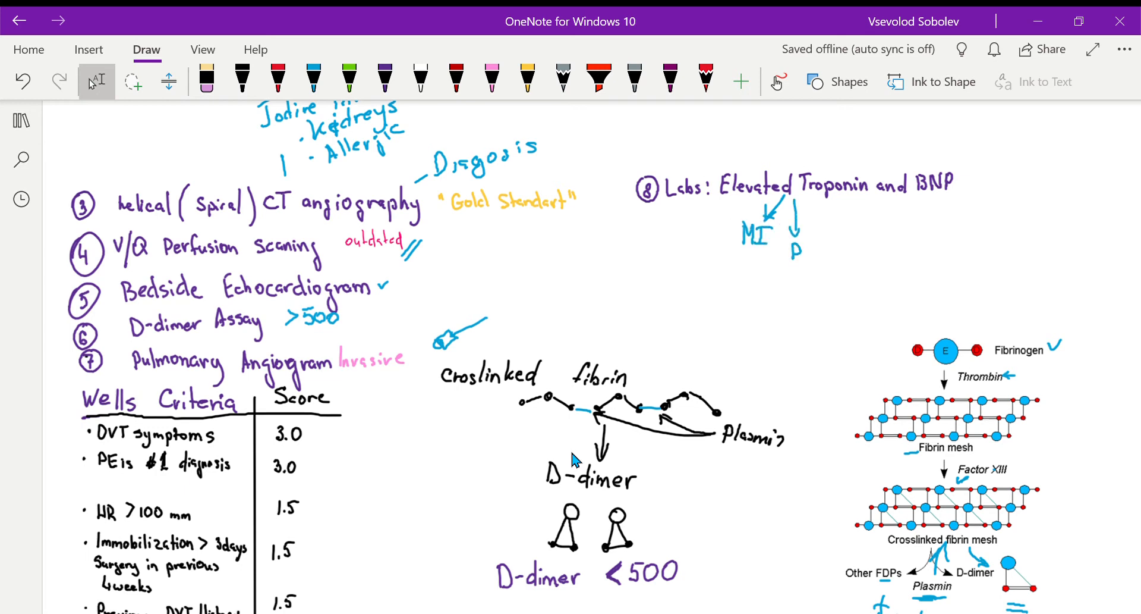
type("E")
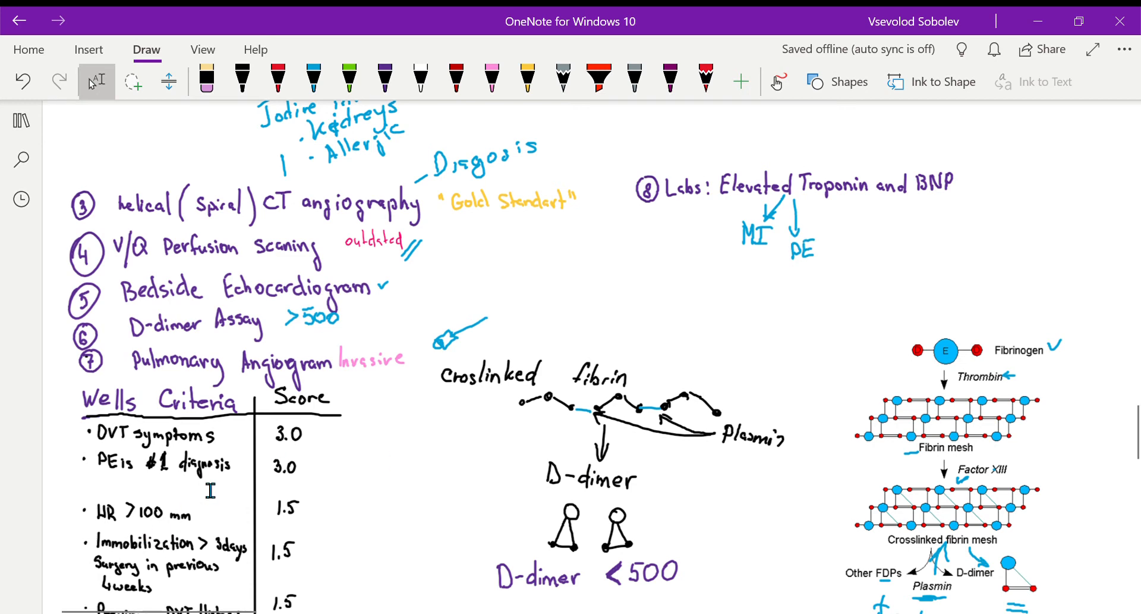
scroll("down", 3)
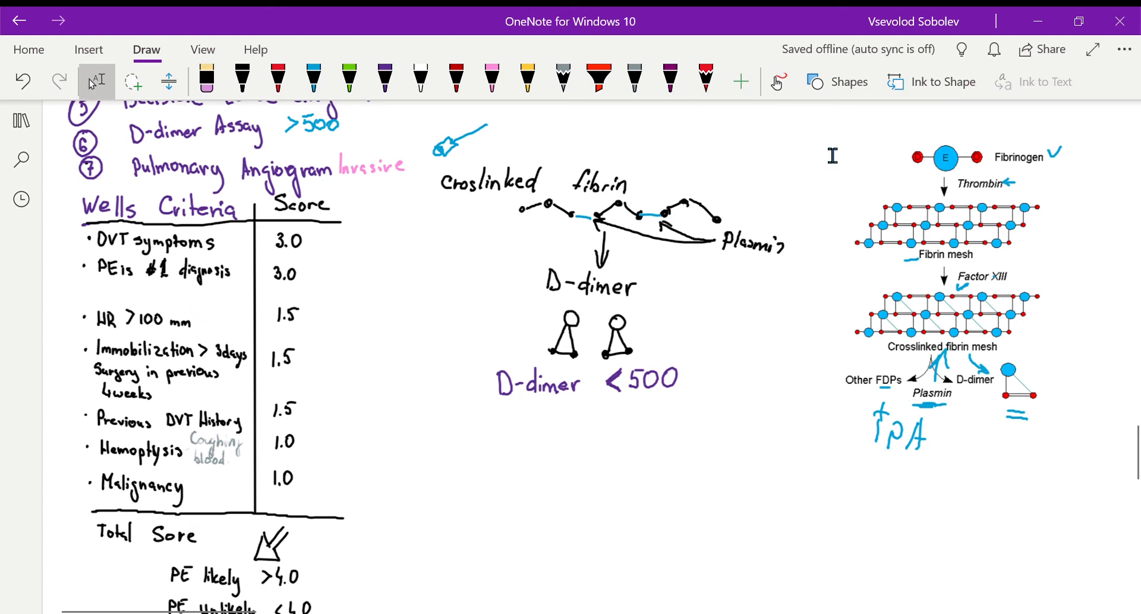
mouse_move(245, 277)
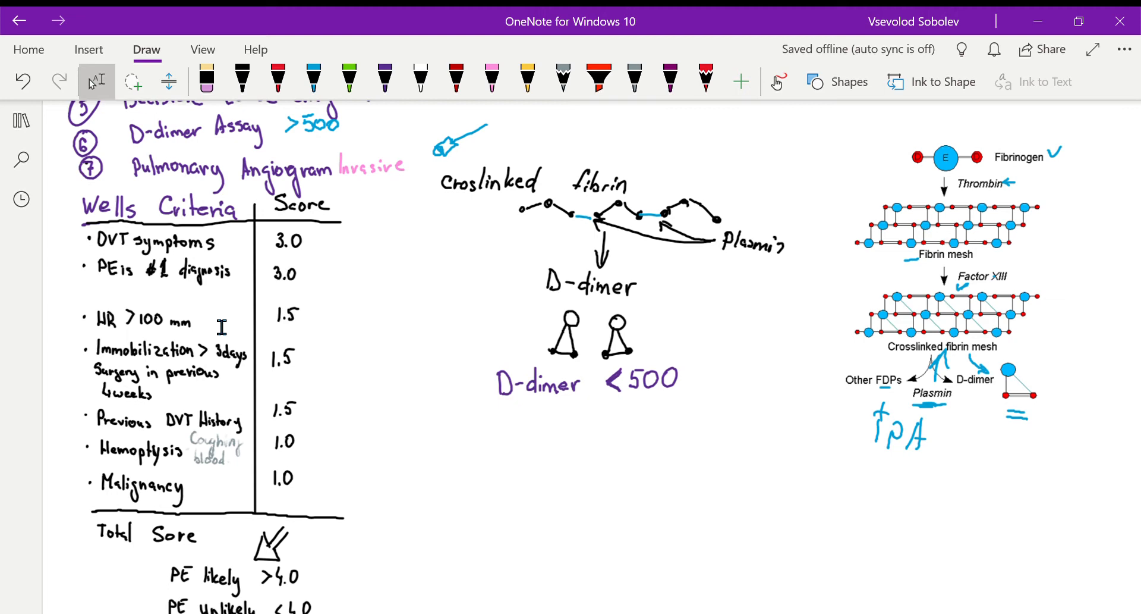
mouse_move(246, 39)
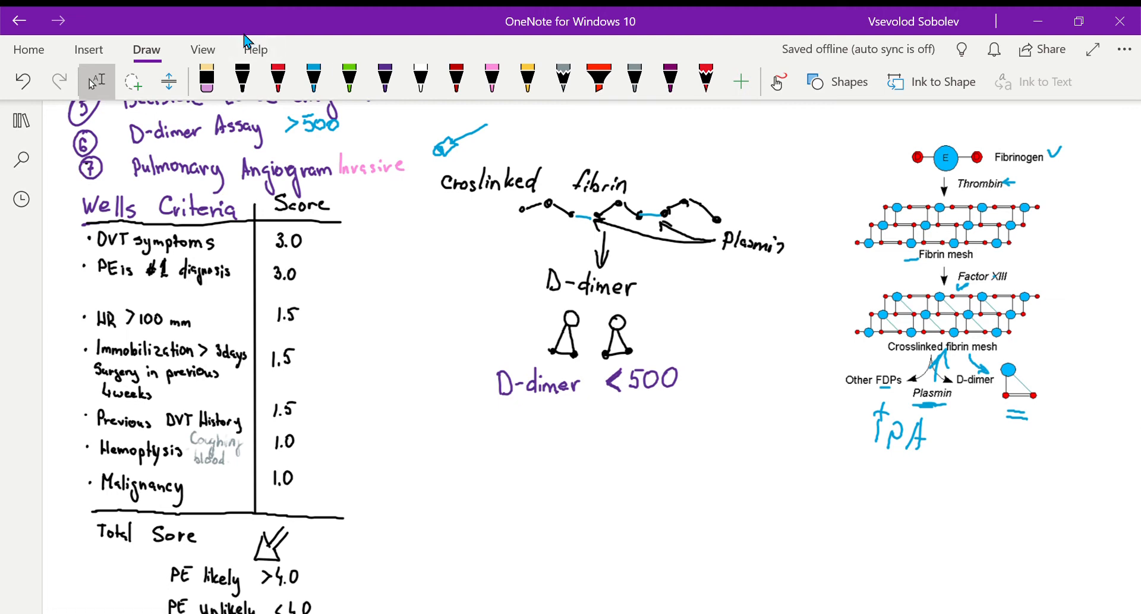
Step: Tick the Wells scores for DVT symptoms, PE diagnosis, HR >100, previous DVT and hemoptysis
left_click(314, 78)
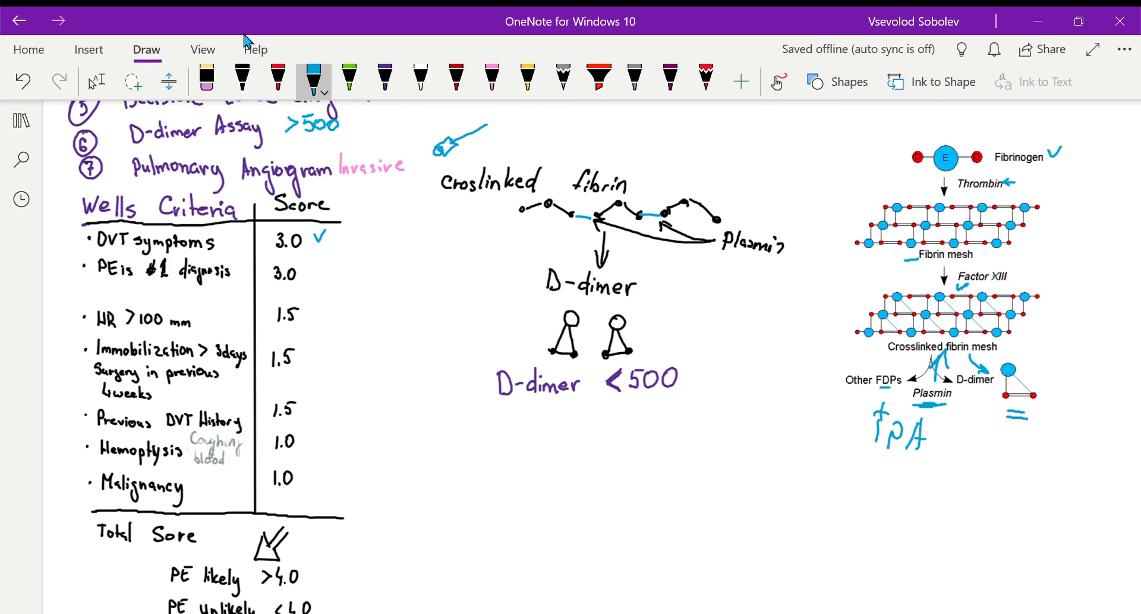
left_click_drag(311, 265, 320, 281)
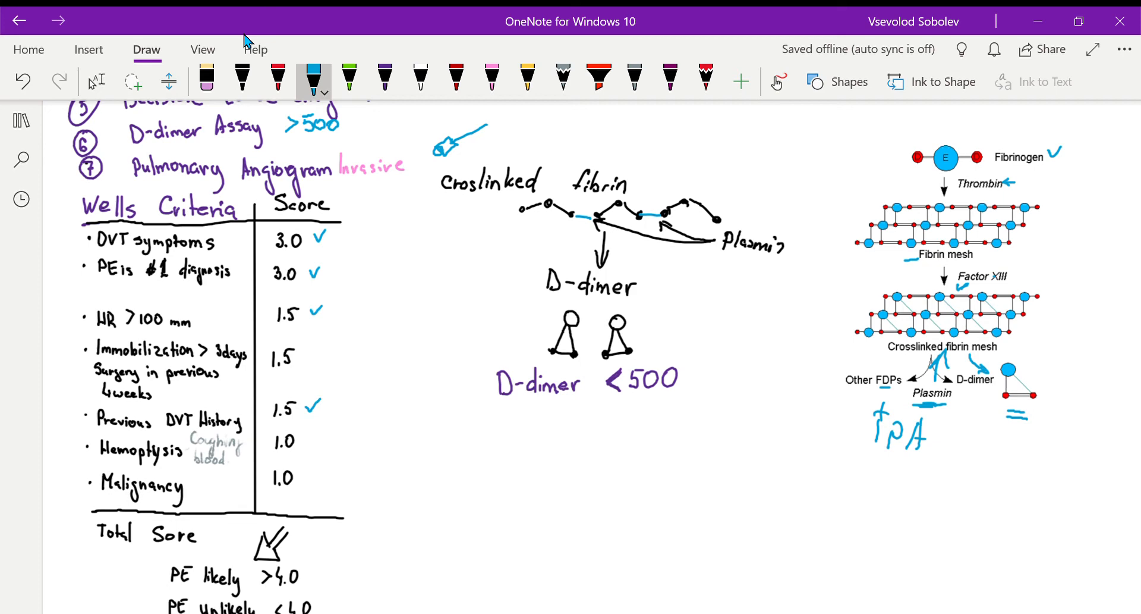
left_click_drag(305, 447, 323, 436)
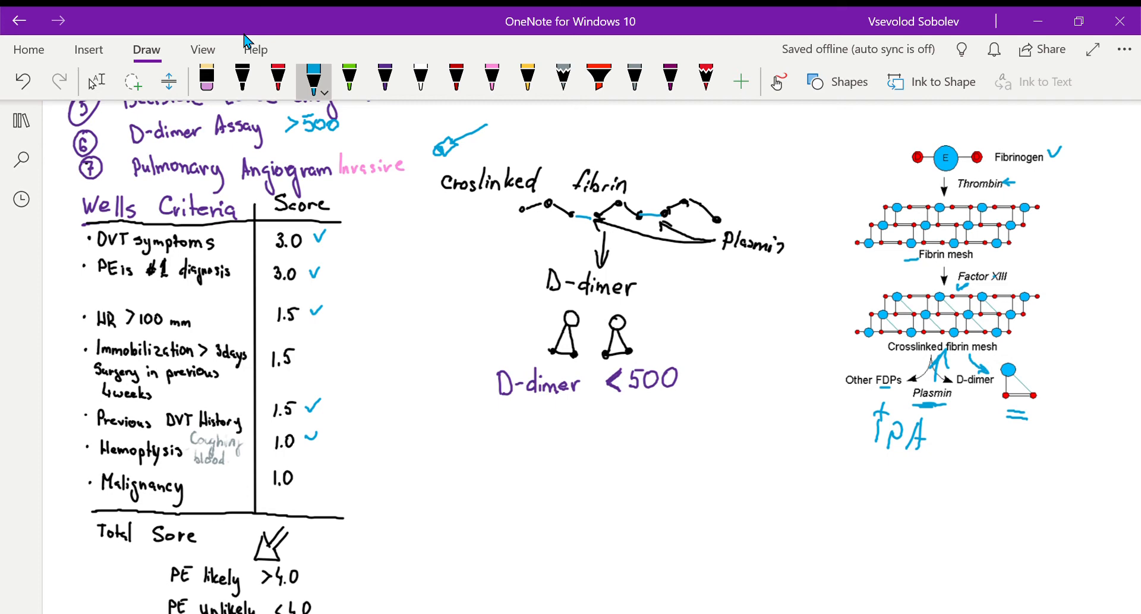
mouse_move(385, 317)
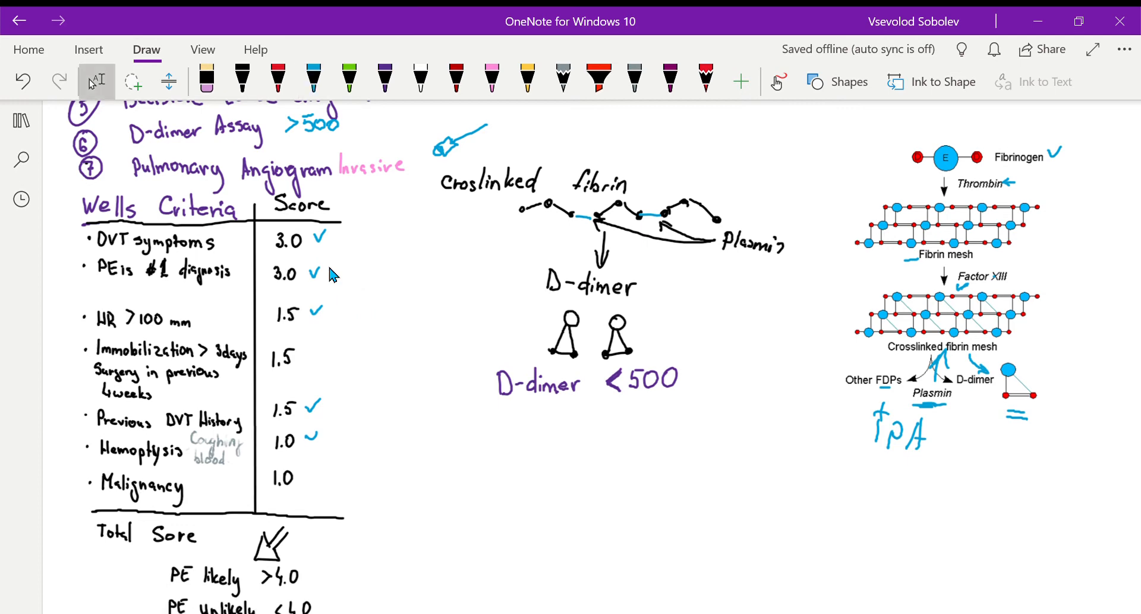
scroll("down", 3)
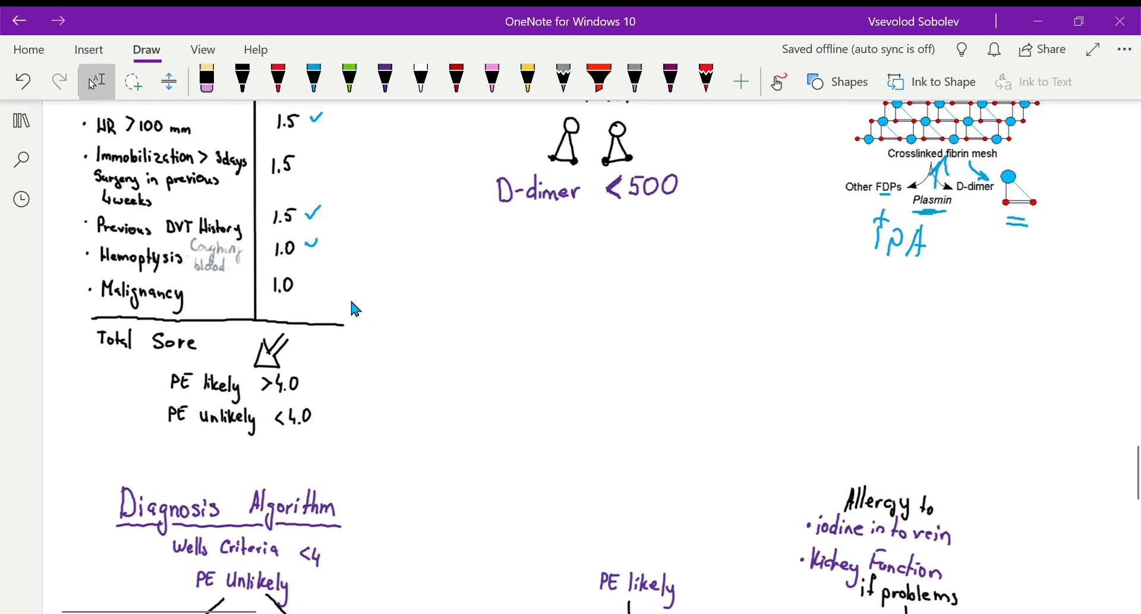
left_click_drag(323, 408, 357, 393)
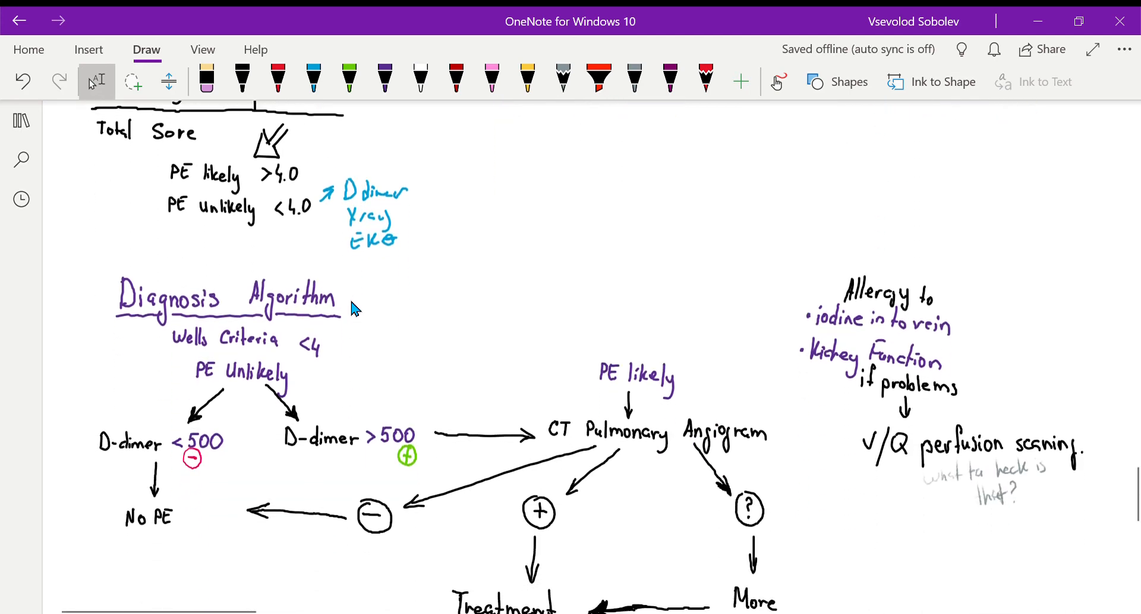
Step: With the blue pen, add +EKG and +X-ray under D-dimer <500 and a bullet below tPA
scroll("down", 3)
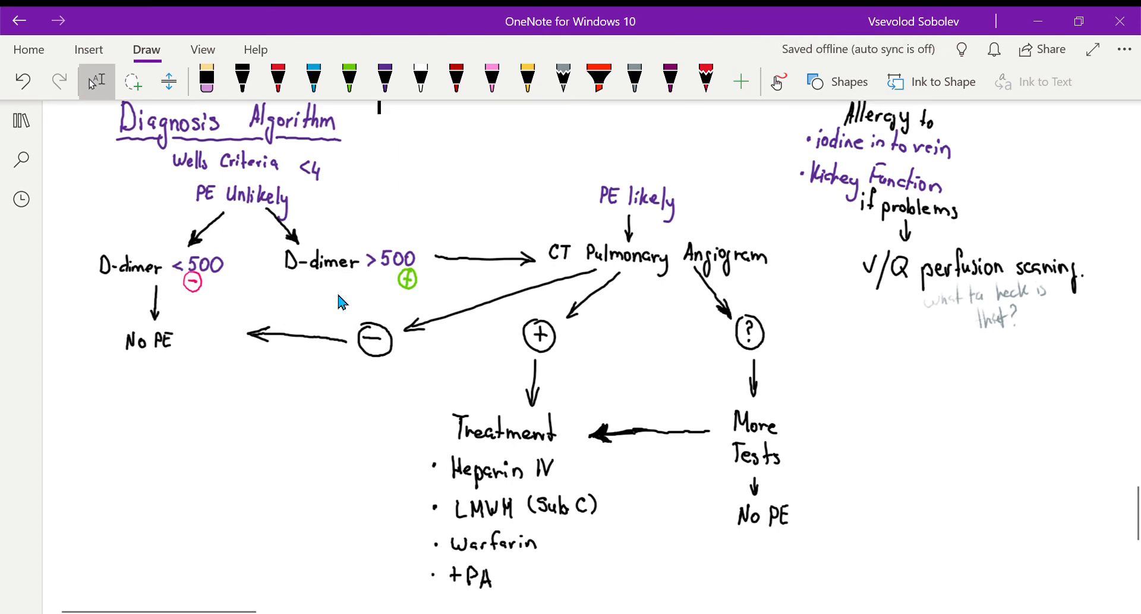
left_click(313, 80)
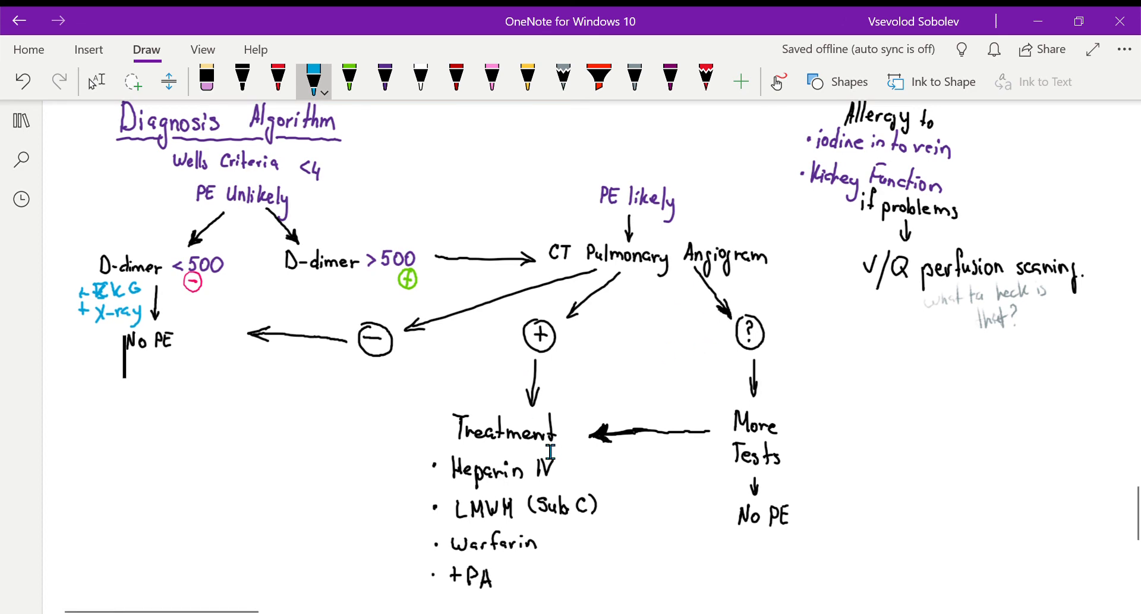
scroll("down", 3)
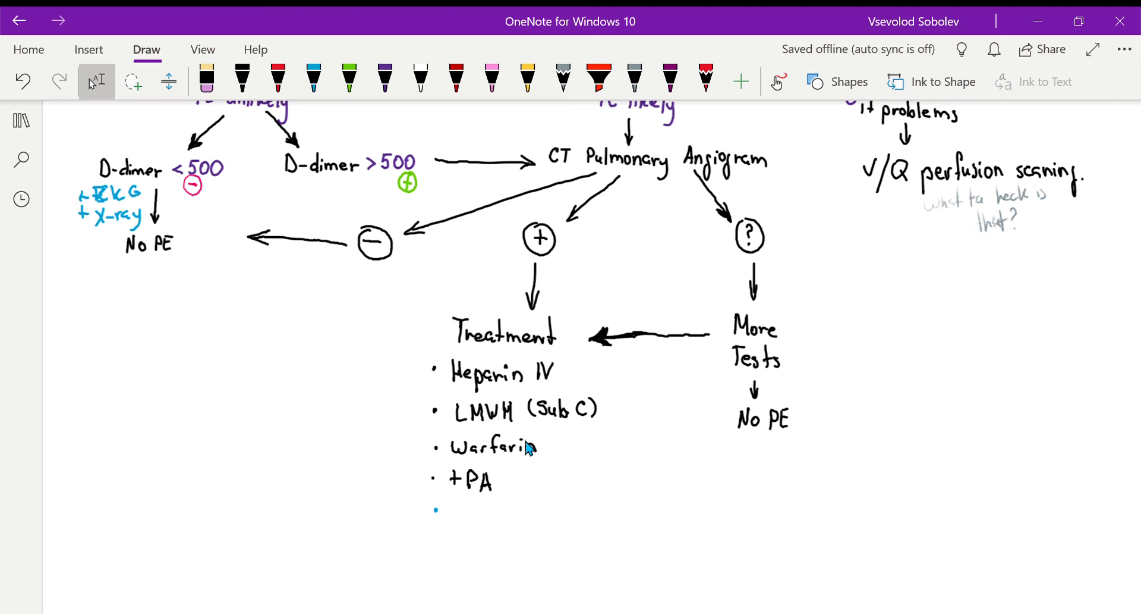
Step: Handwrite 'Thrombectomy (↑ Mortality)' in blue as the fifth Treatment item after tPA
left_click(313, 76)
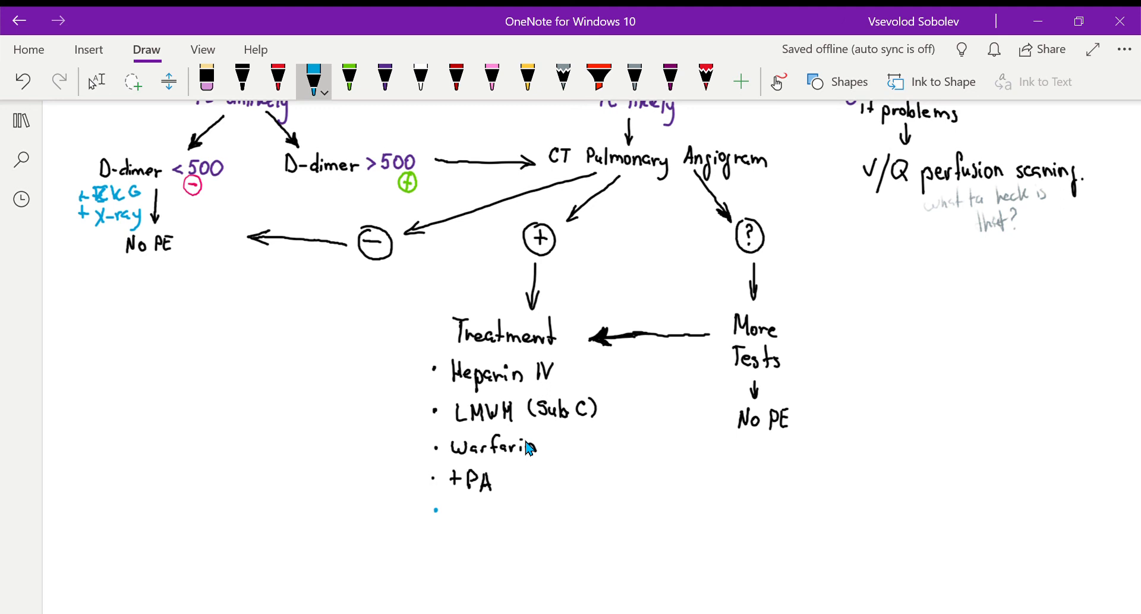
left_click_drag(457, 509, 459, 528)
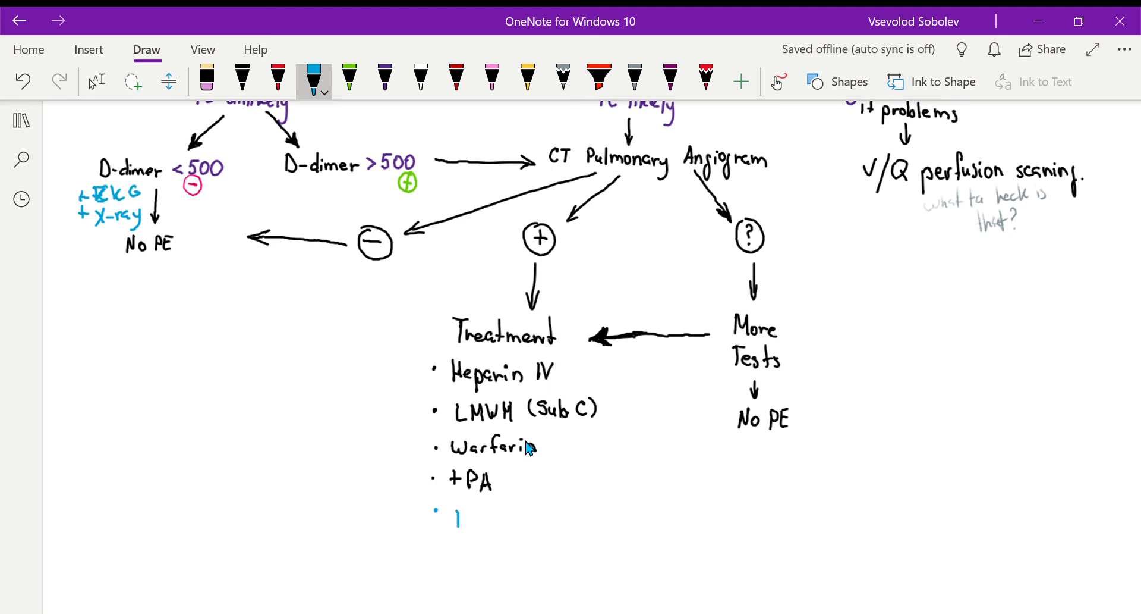
left_click_drag(455, 517, 501, 517)
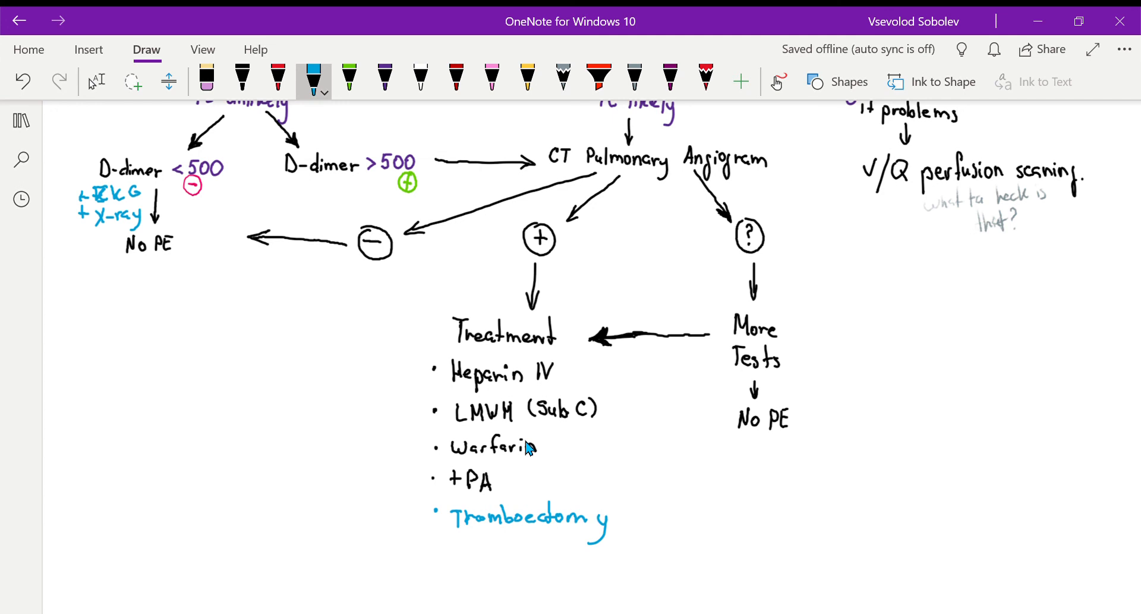
left_click_drag(615, 509, 620, 535)
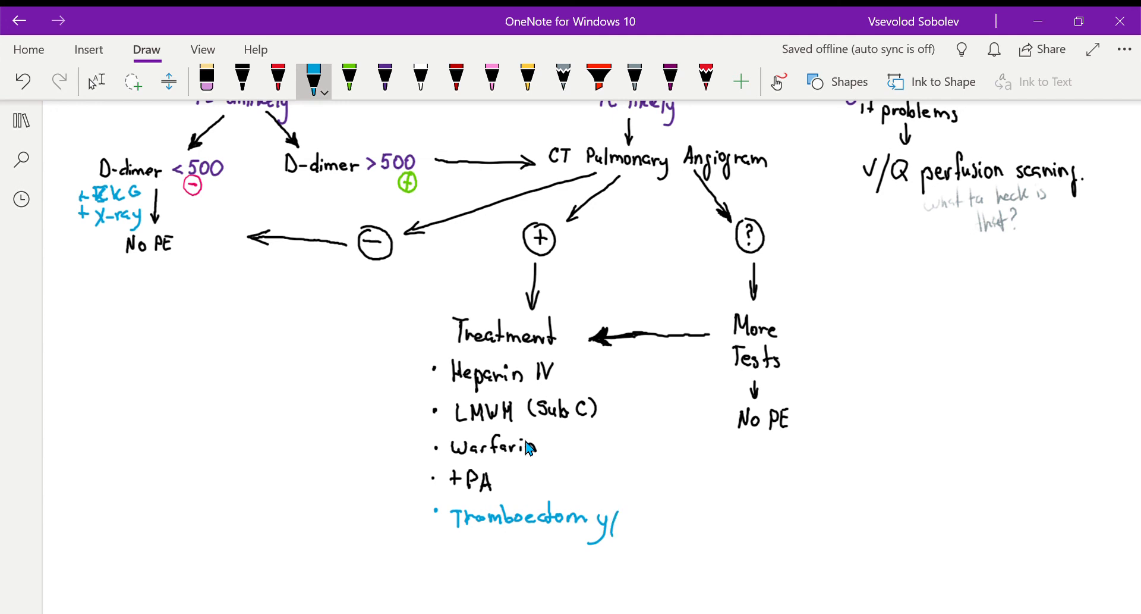
left_click_drag(622, 525, 663, 517)
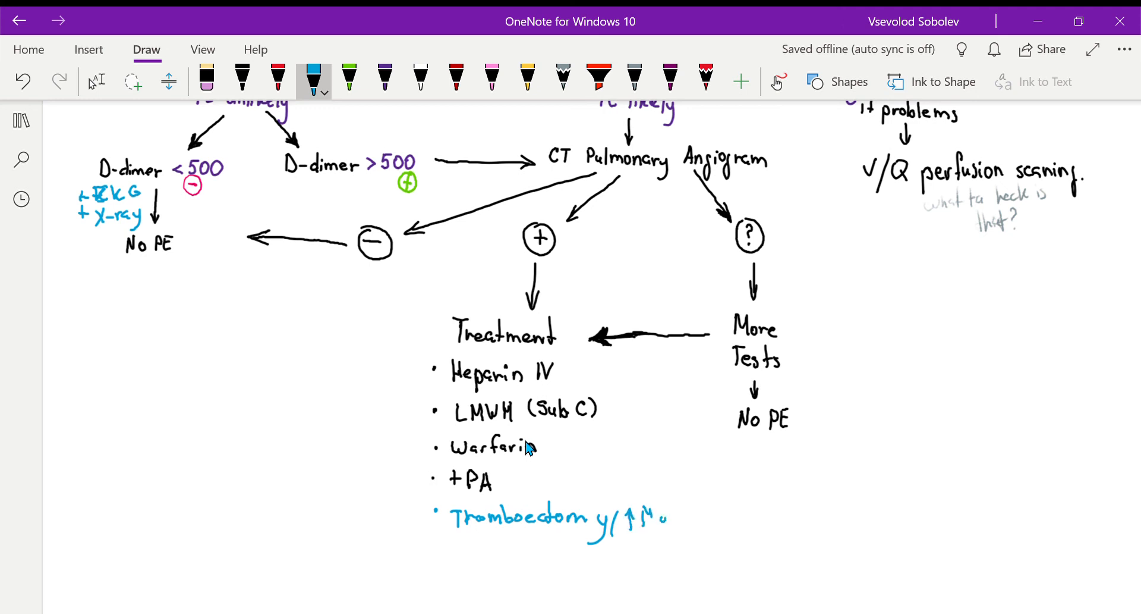
left_click_drag(633, 509, 714, 509)
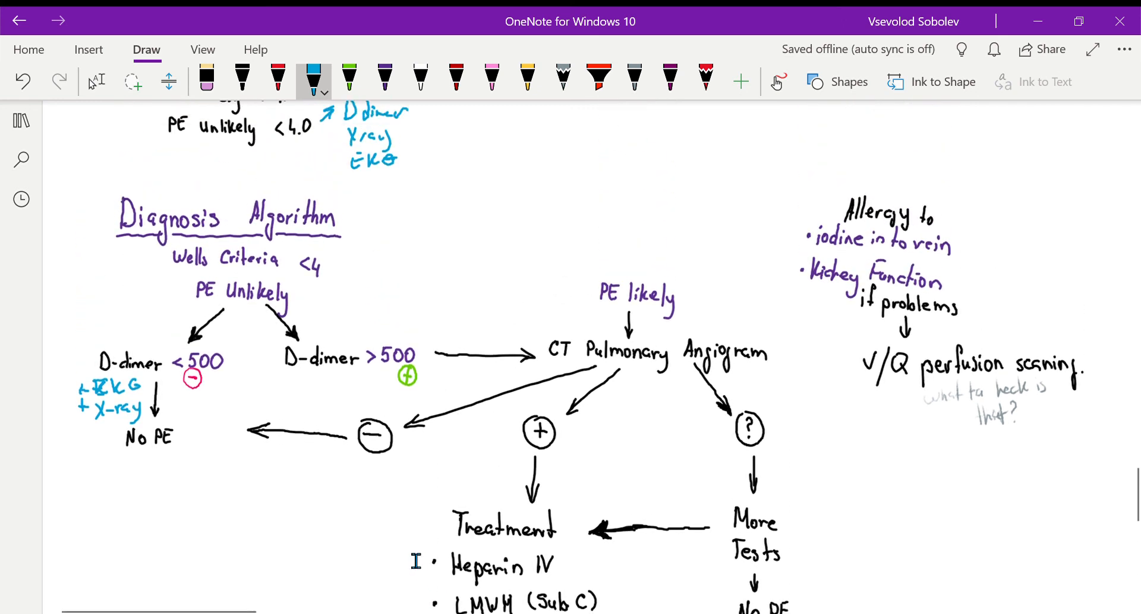
left_click(96, 80)
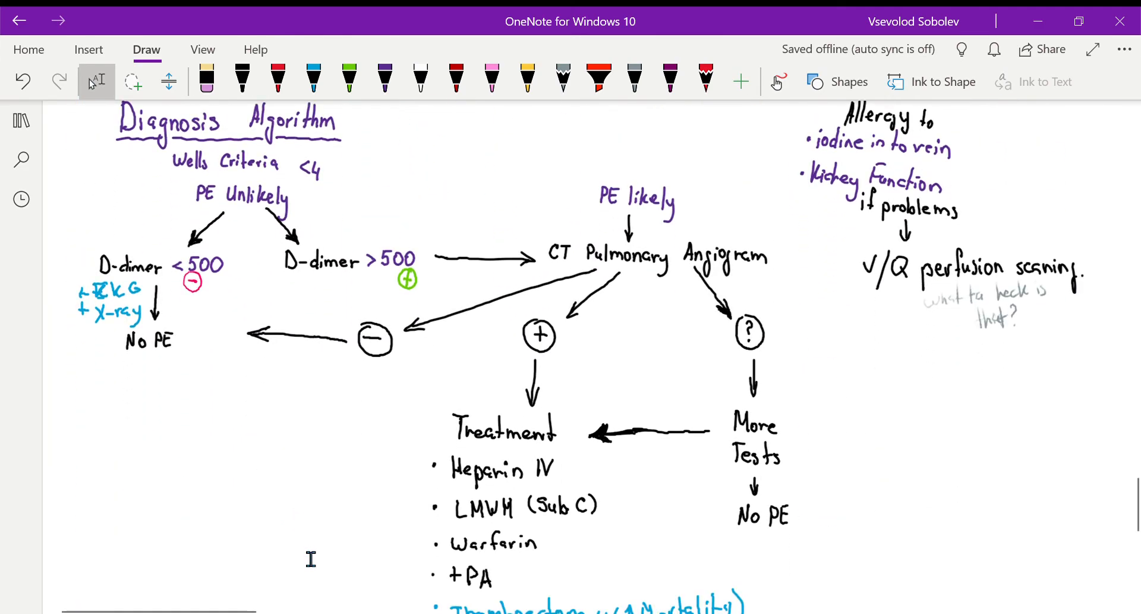
left_click(313, 79)
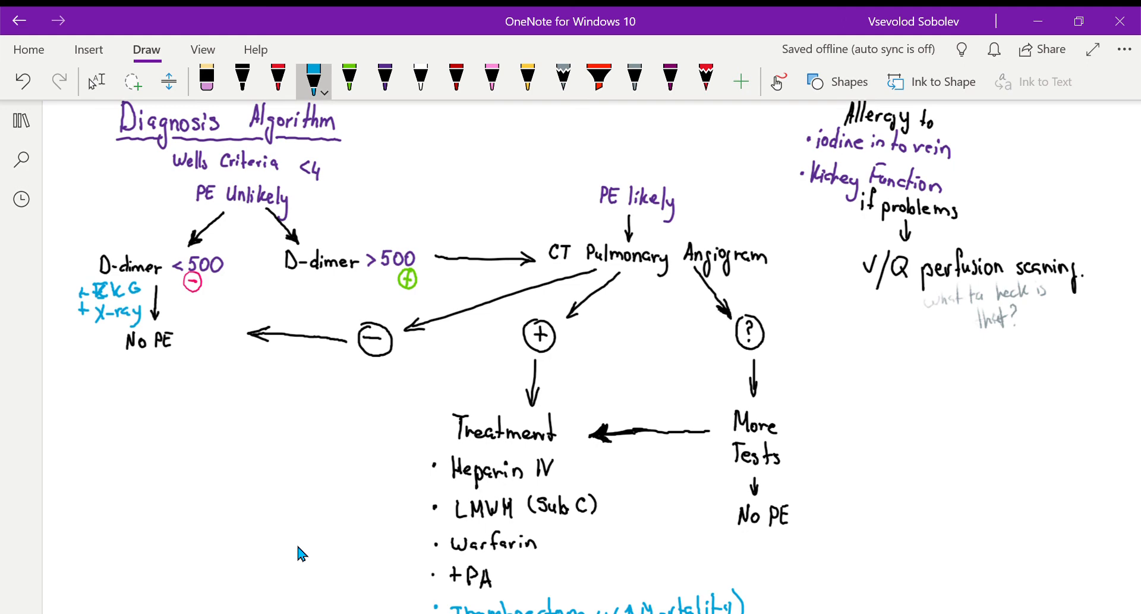
scroll("down", 3)
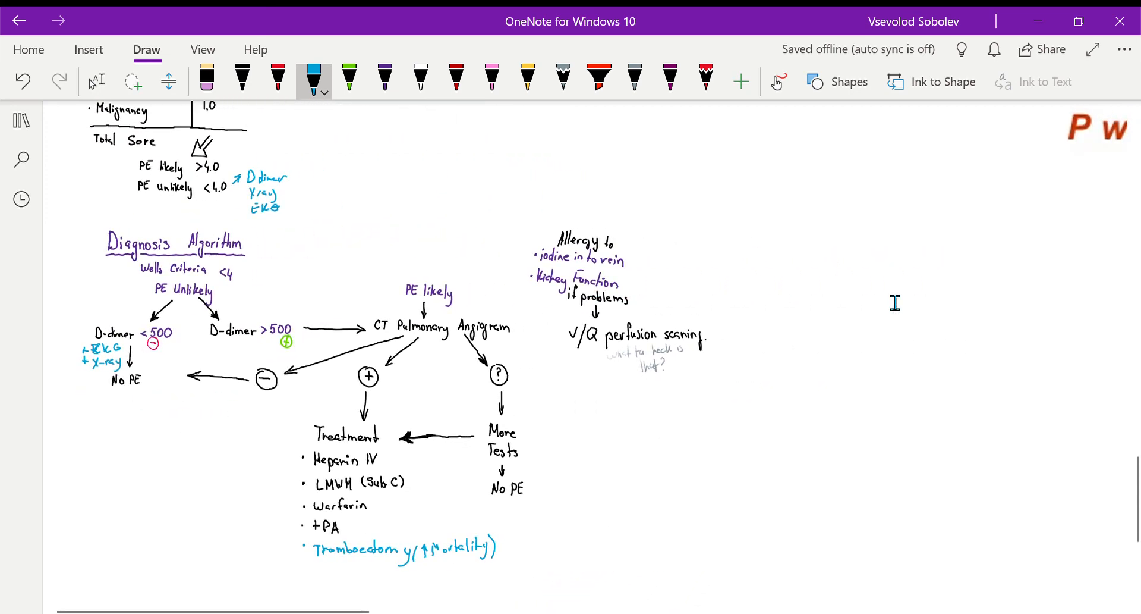
scroll("down", 3)
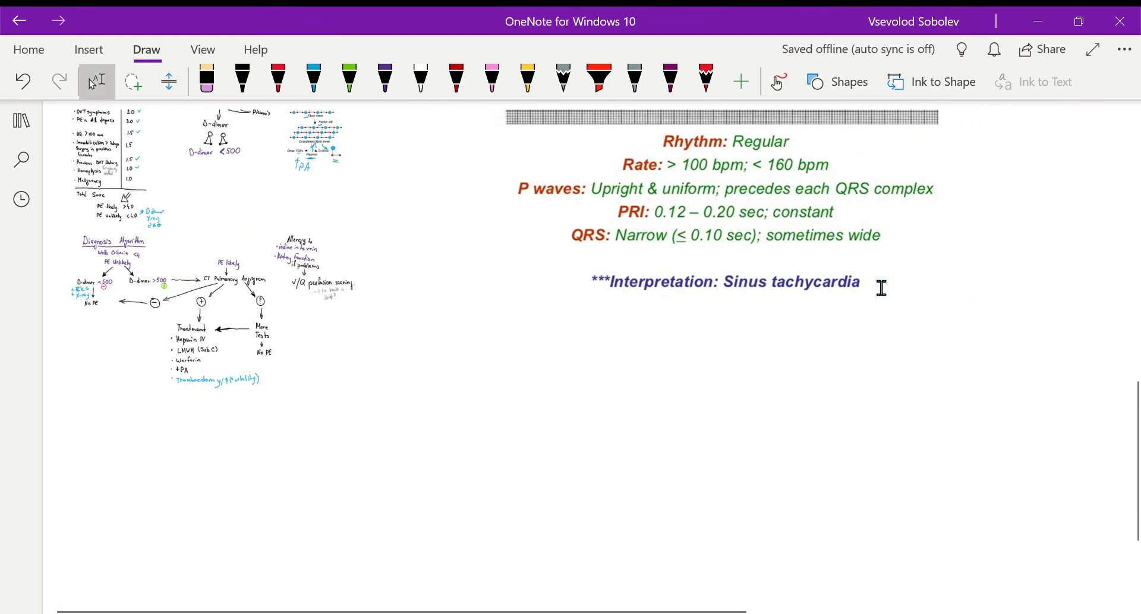
scroll("down", 3)
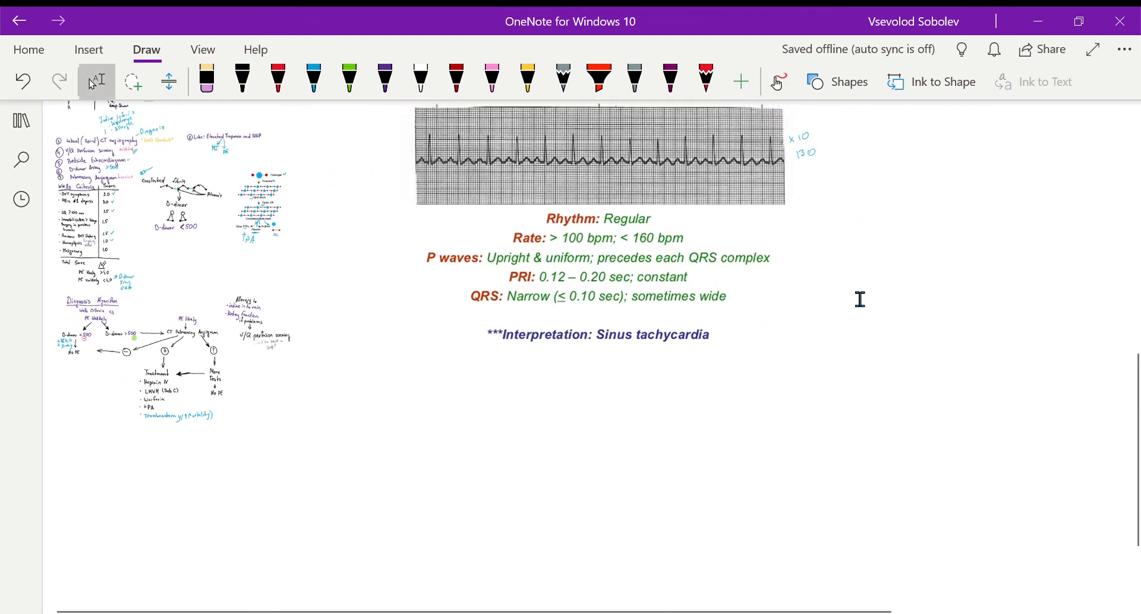
scroll("down", 3)
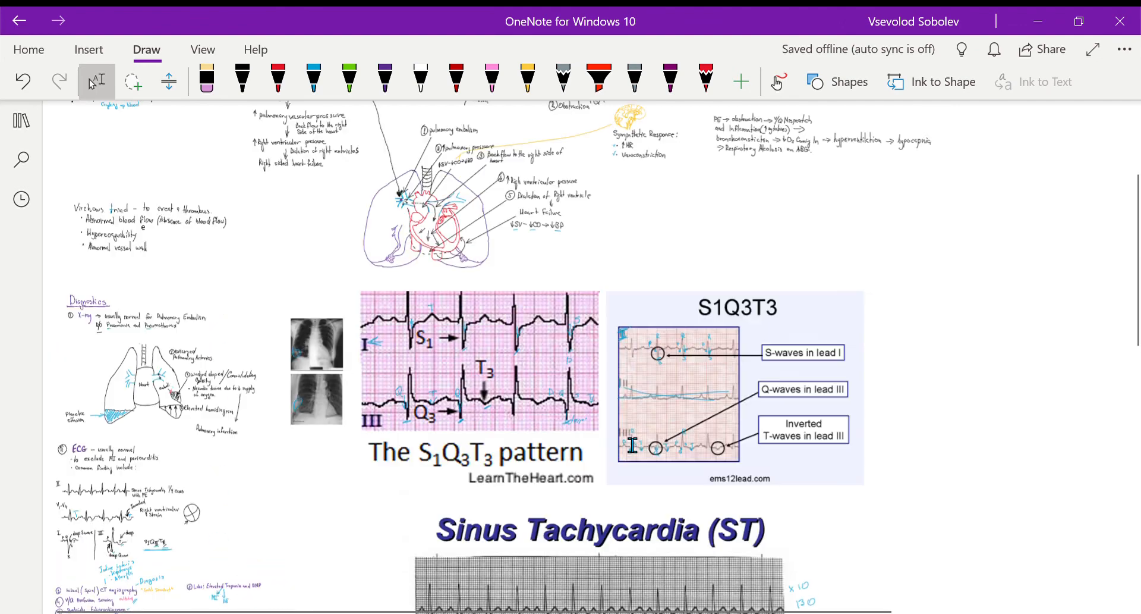
scroll("down", 3)
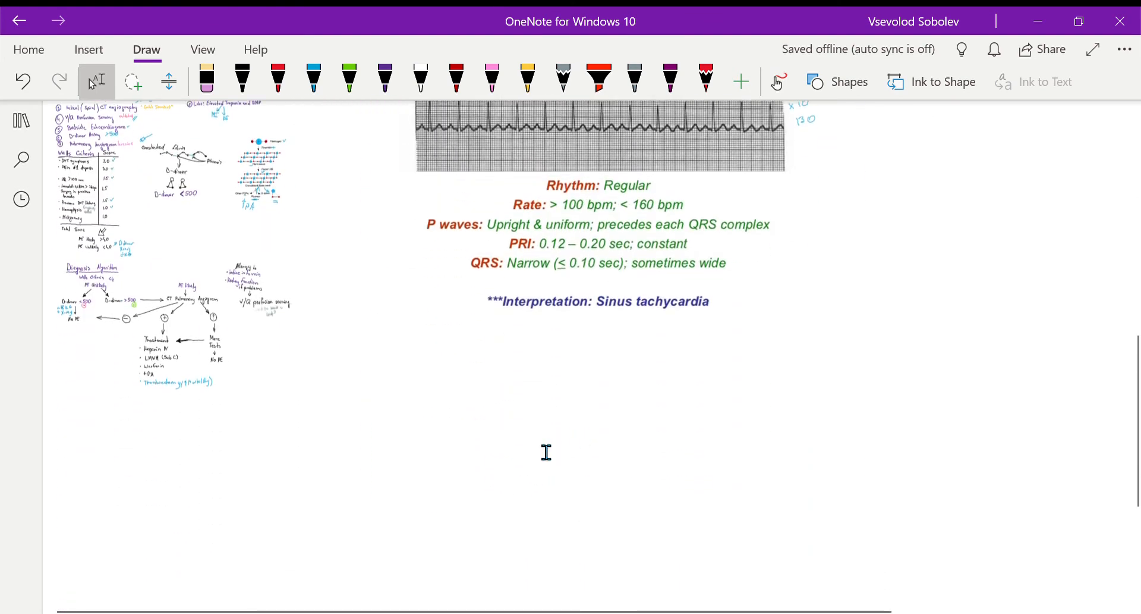
scroll("down", 3)
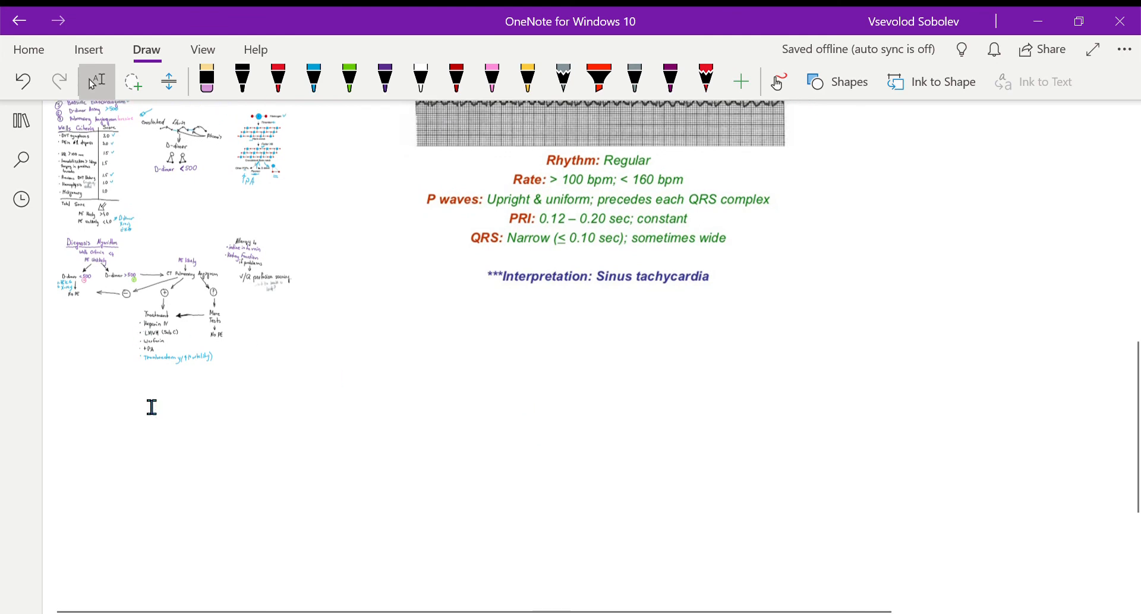
scroll("down", 3)
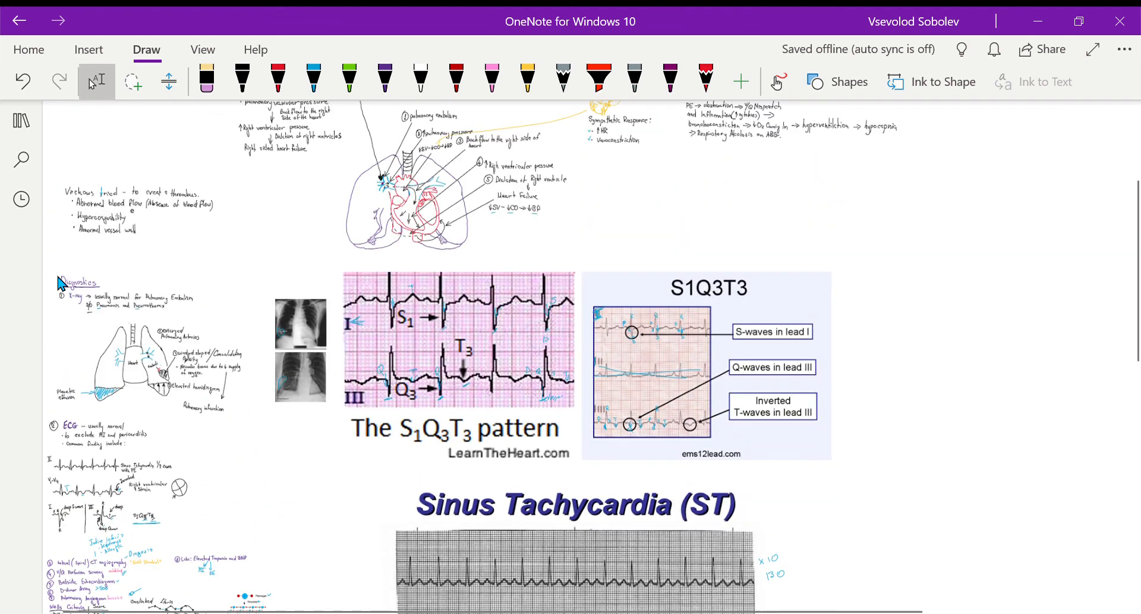
scroll("down", 3)
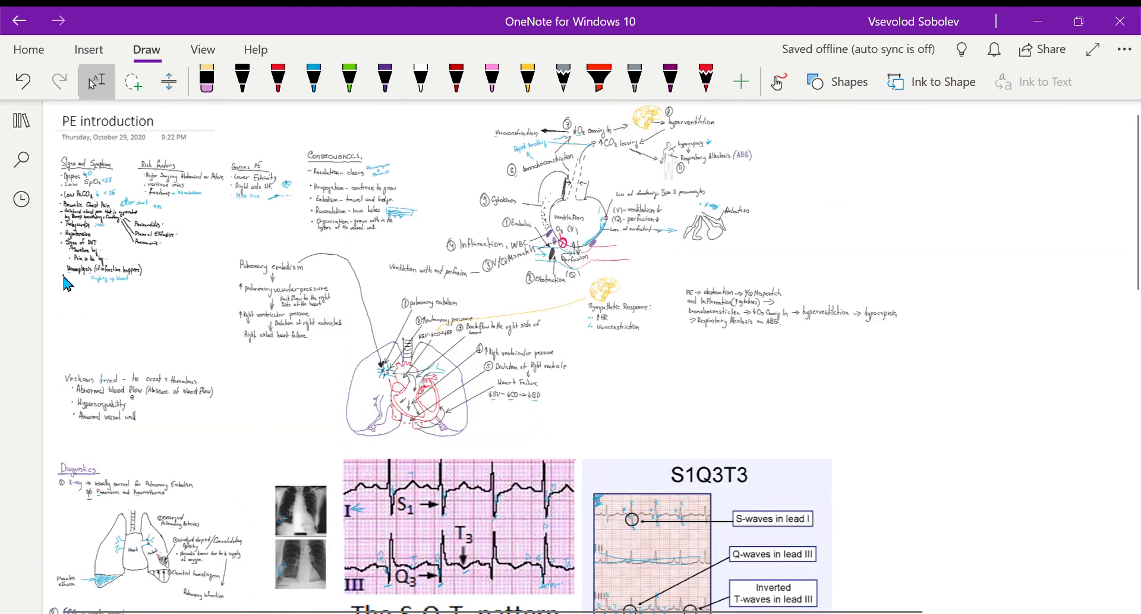